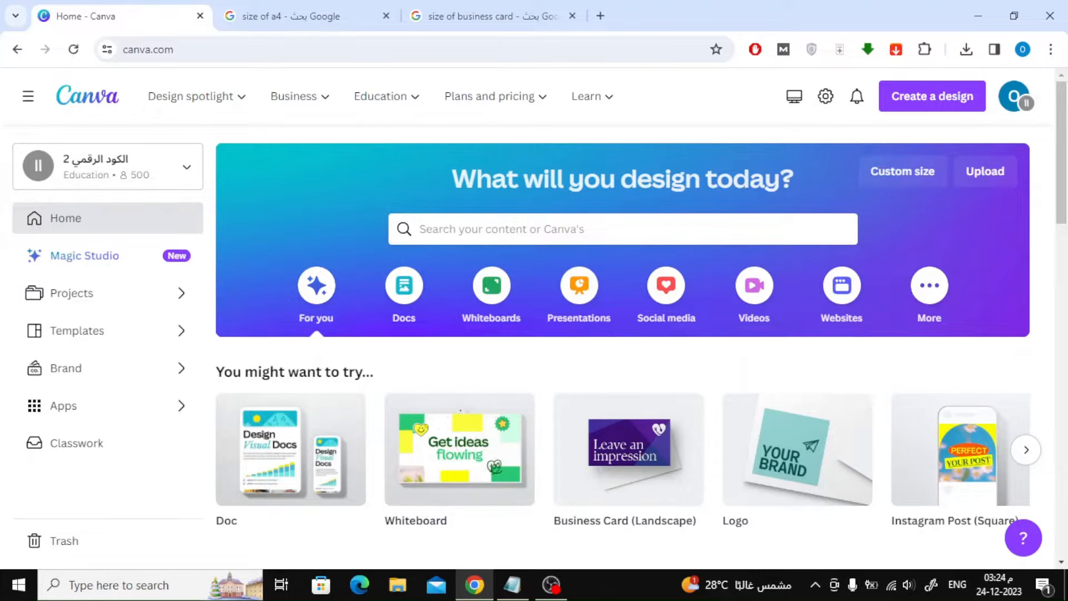
Search templates for 'business card' and open the Blue Black Modern Business Card preview
{"action": "left_click", "coordinate": [621, 228]}
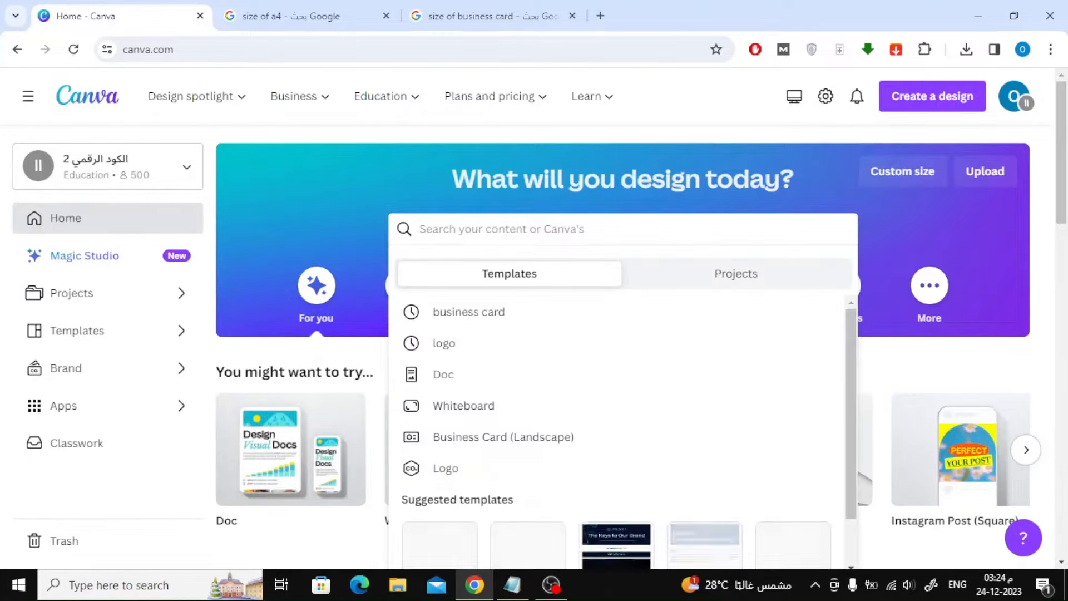
{"action": "type", "text": "business card"}
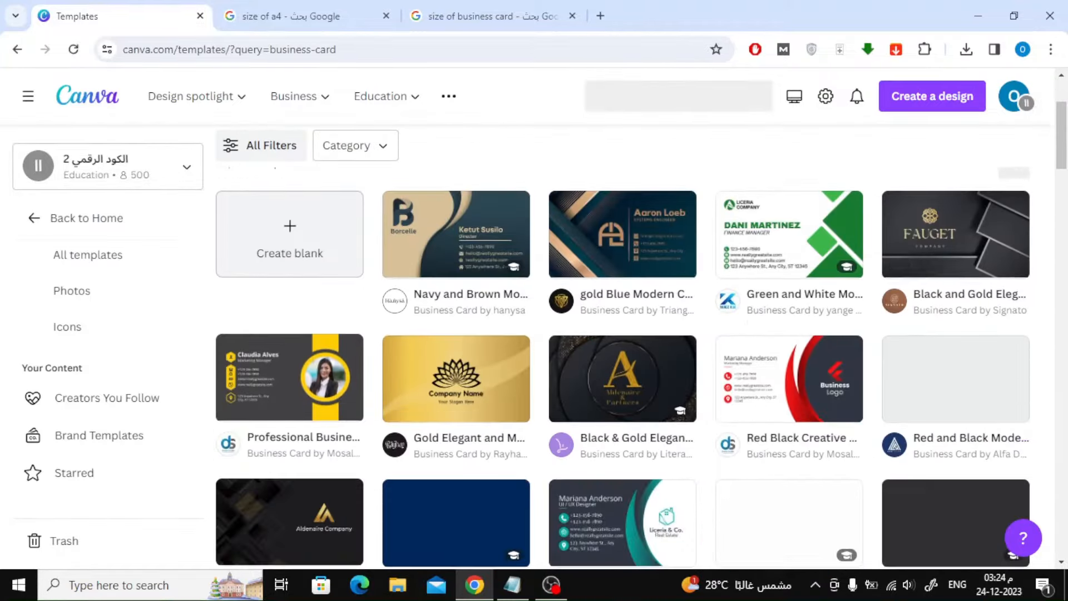
{"action": "scroll", "scroll_direction": "down", "scroll_amount": 3}
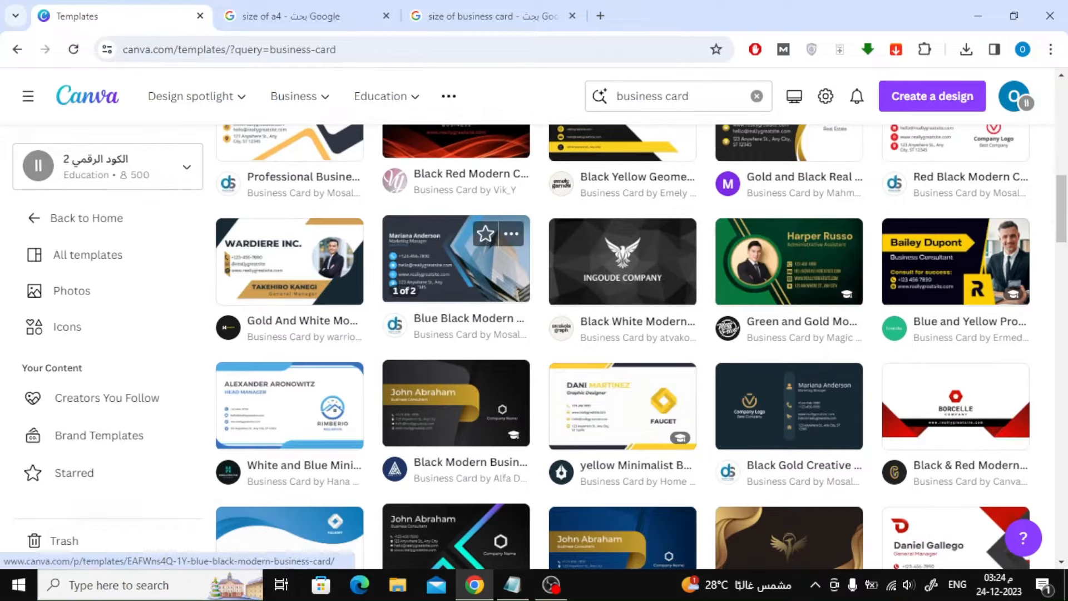
{"action": "left_click", "coordinate": [455, 261]}
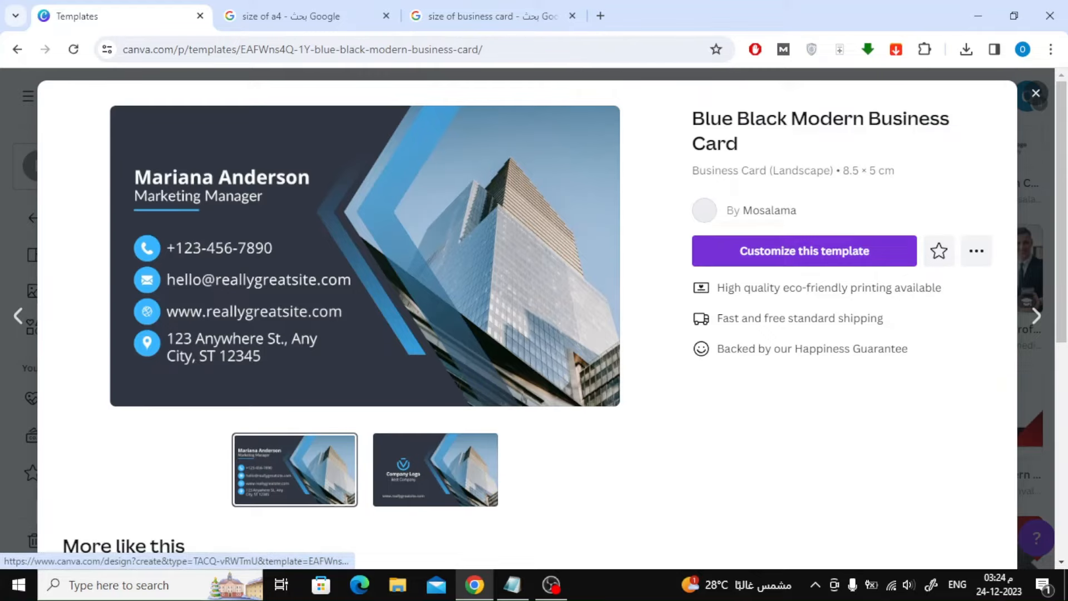
Customize the Blue Black Modern Business Card template and review its front and back pages
{"action": "left_click", "coordinate": [803, 251]}
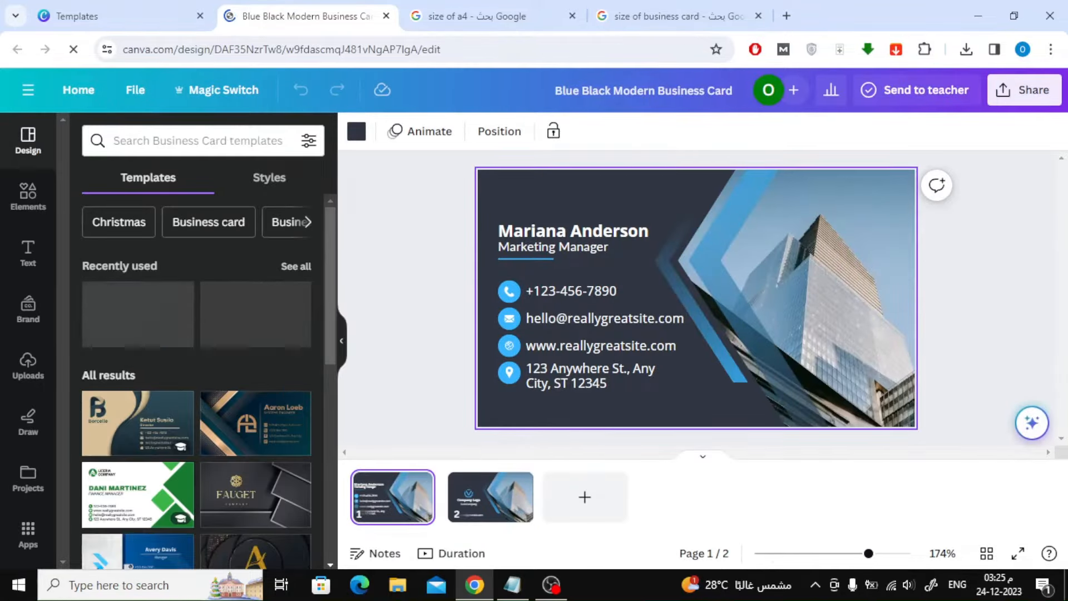
{"action": "double_click", "coordinate": [572, 231]}
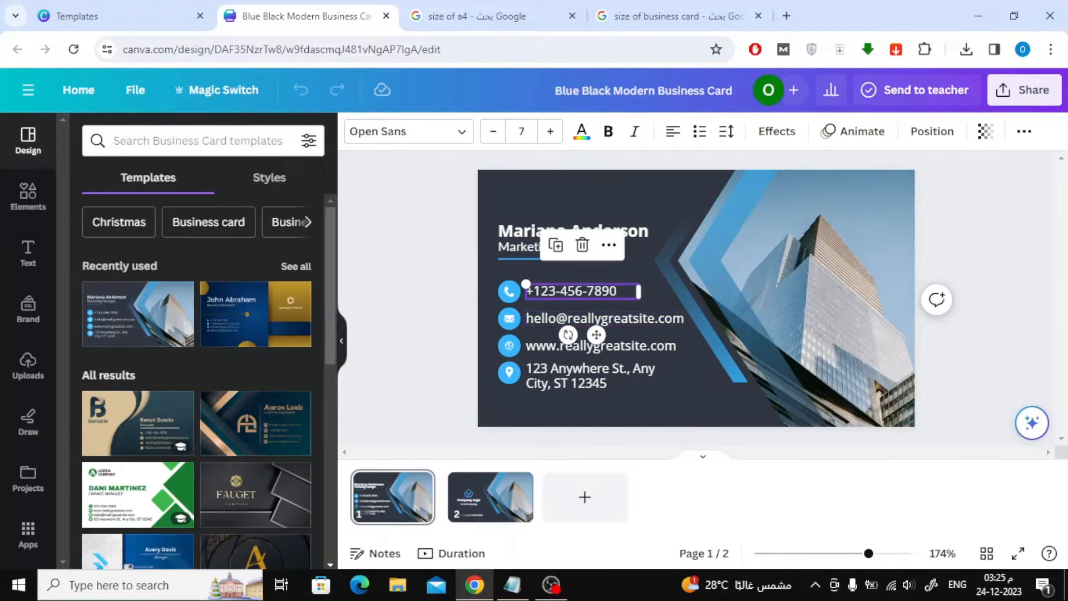
{"action": "left_click", "coordinate": [489, 497]}
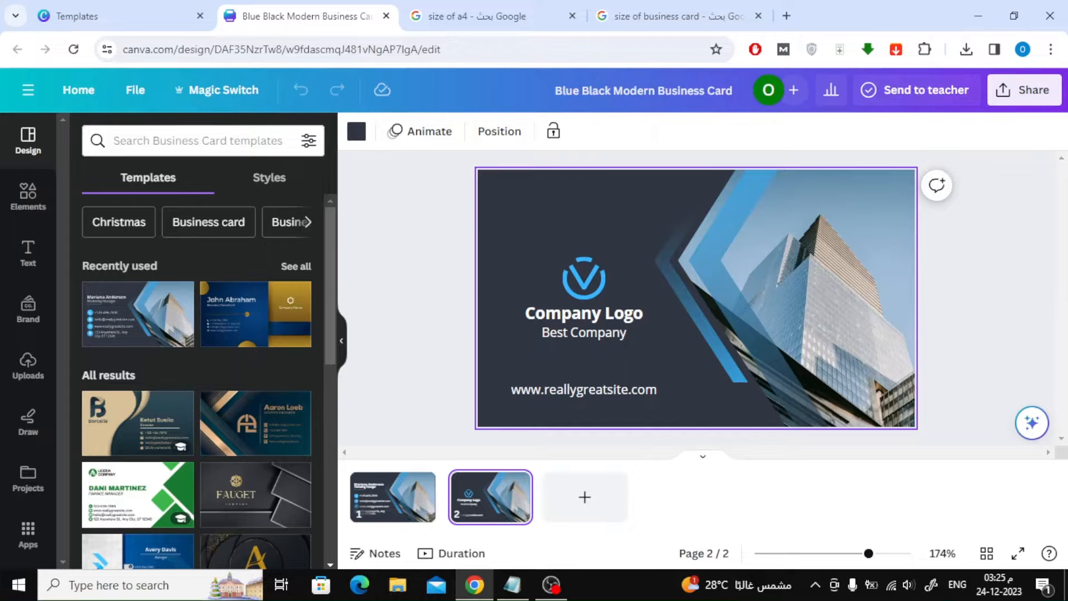
{"action": "left_click", "coordinate": [392, 497]}
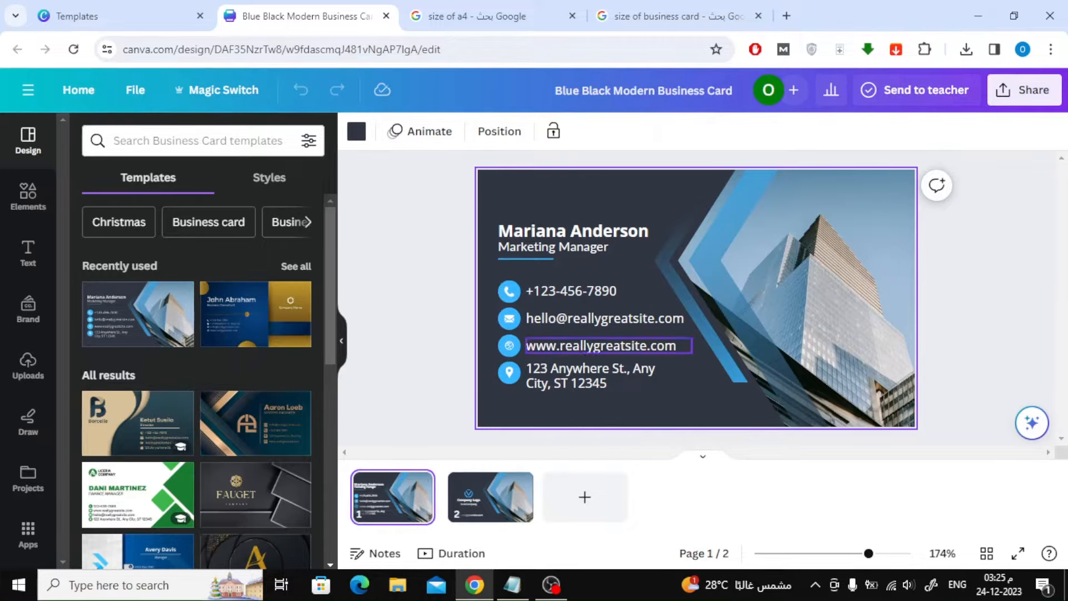
{"action": "left_click", "coordinate": [603, 318]}
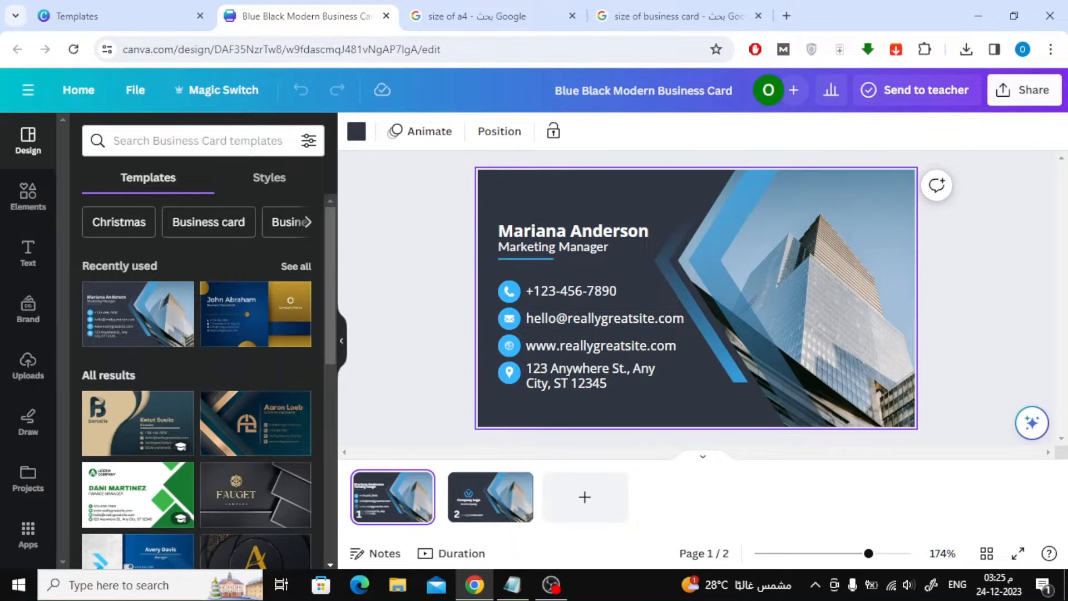
Download page 1, the card front, as a PNG and return to the template preview
{"action": "left_click", "coordinate": [1024, 89]}
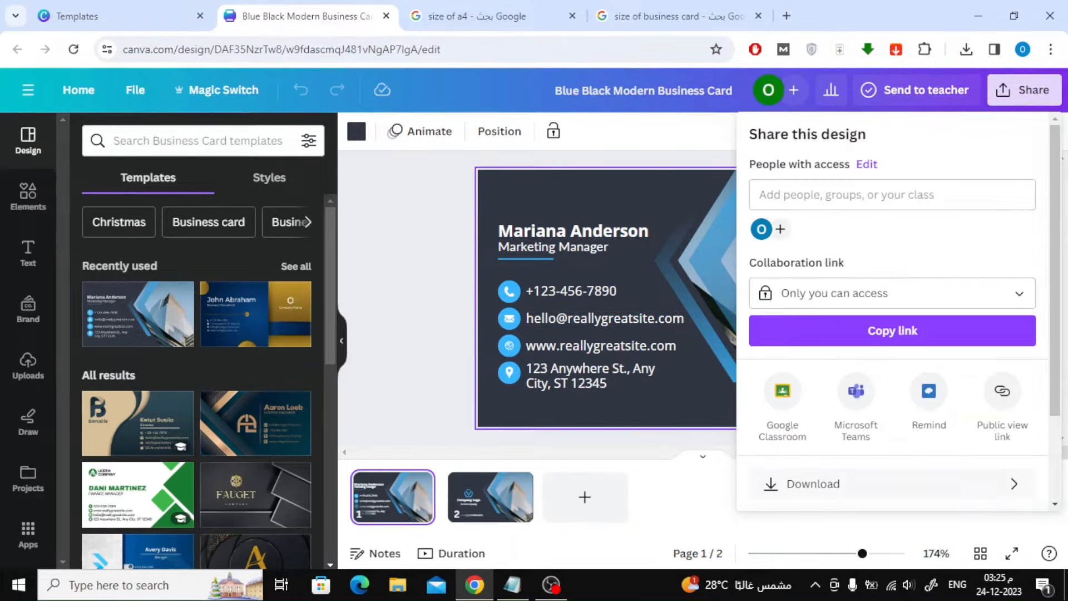
{"action": "left_click", "coordinate": [810, 483]}
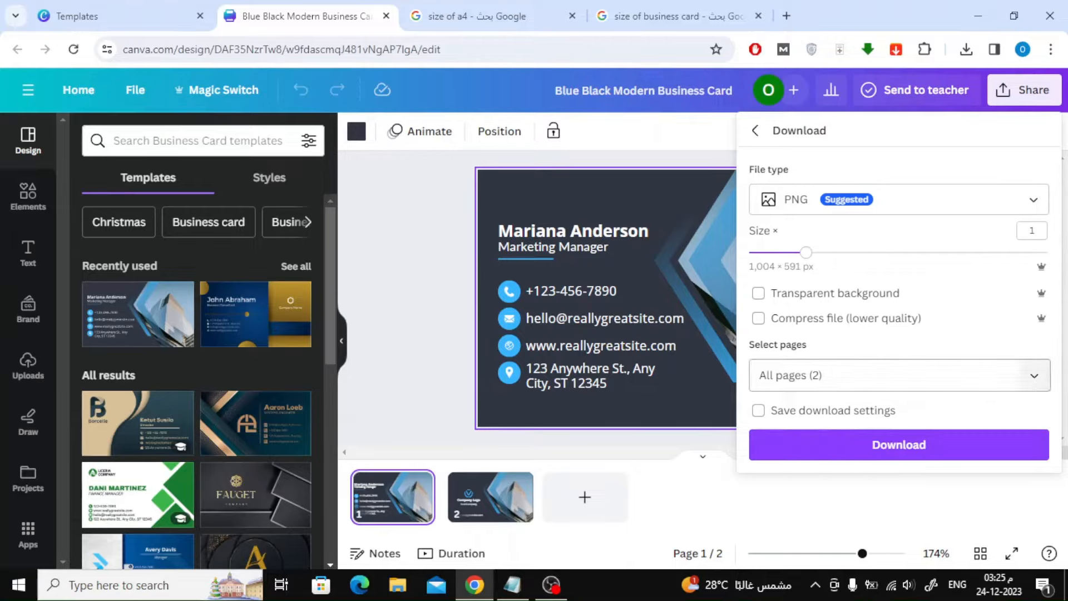
{"action": "left_click", "coordinate": [897, 374]}
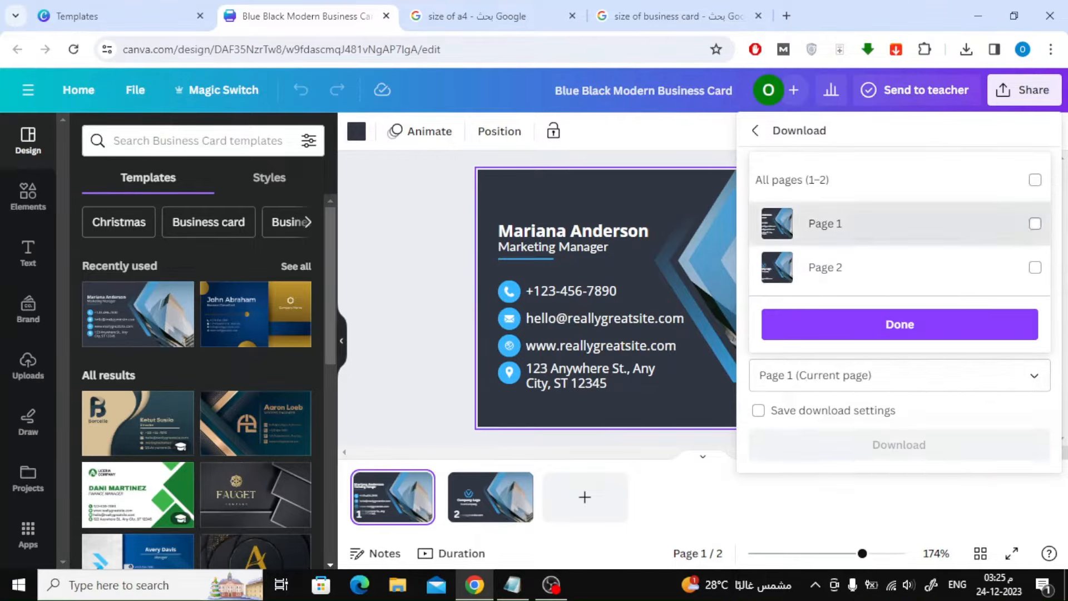
{"action": "left_click", "coordinate": [898, 445]}
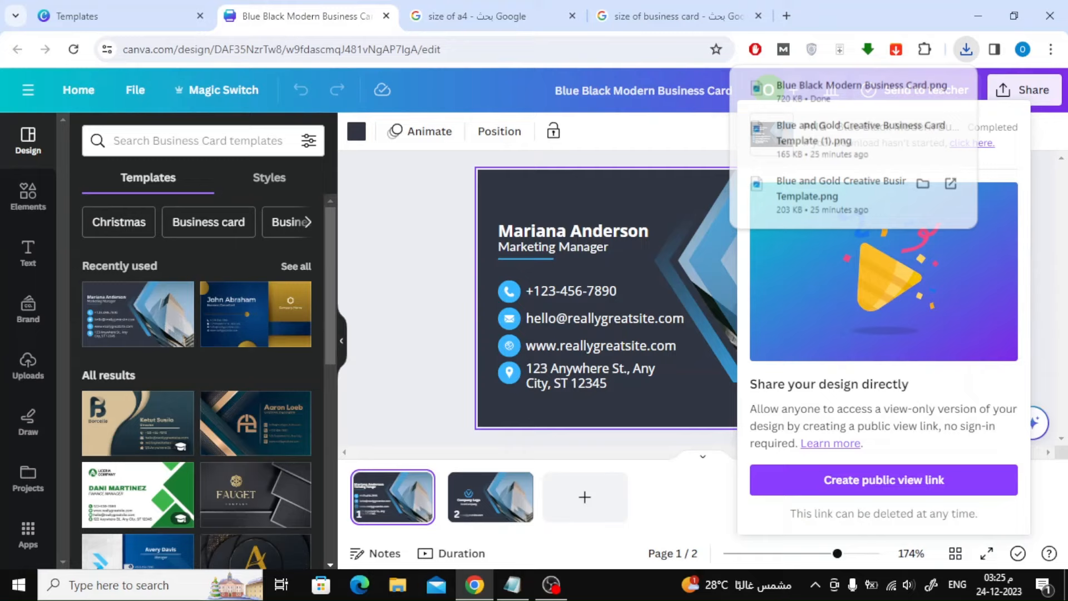
{"action": "left_click", "coordinate": [965, 49]}
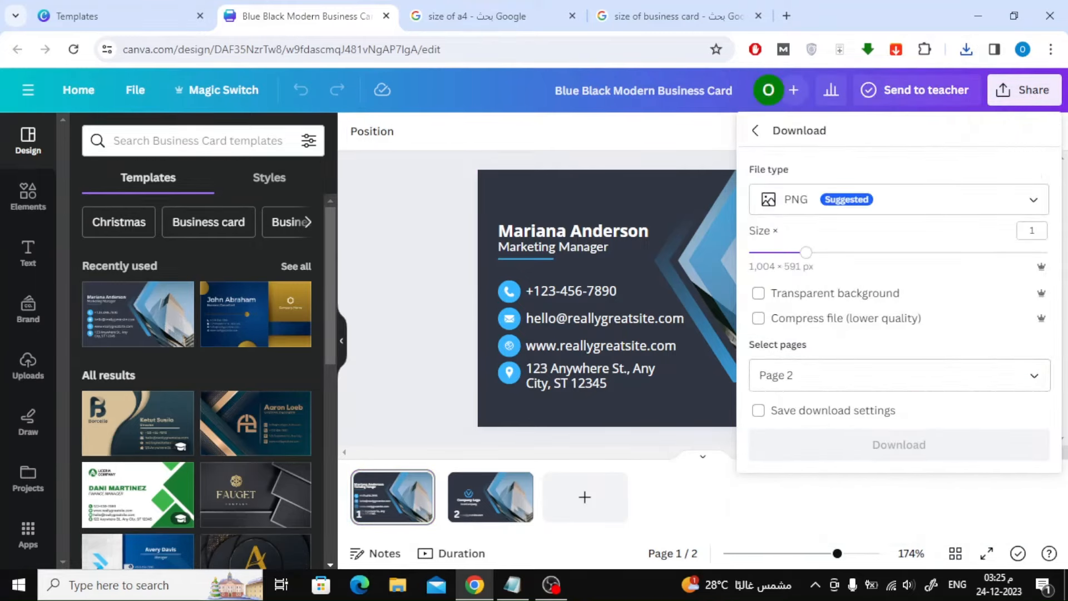
{"action": "left_click", "coordinate": [898, 443]}
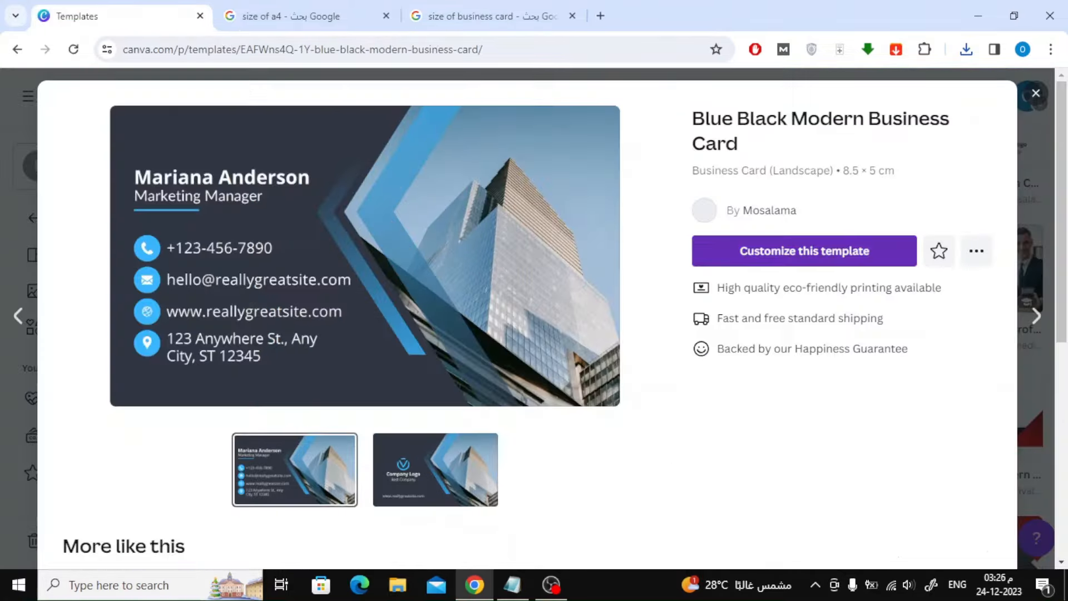
Close the template preview, return to the home page, and choose Custom size
{"action": "left_click", "coordinate": [1034, 94]}
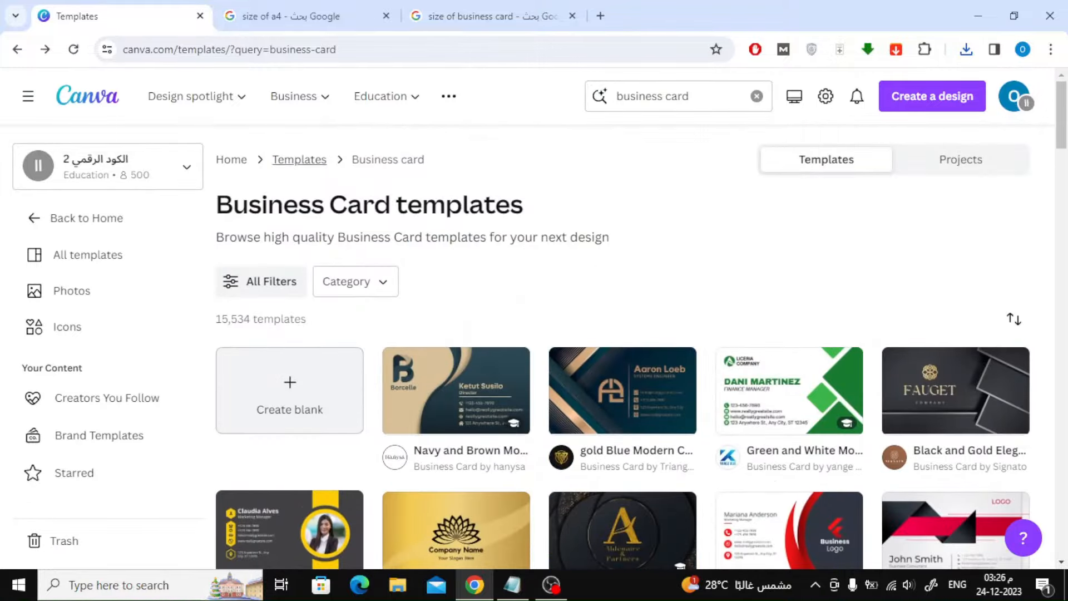
{"action": "left_click", "coordinate": [87, 96]}
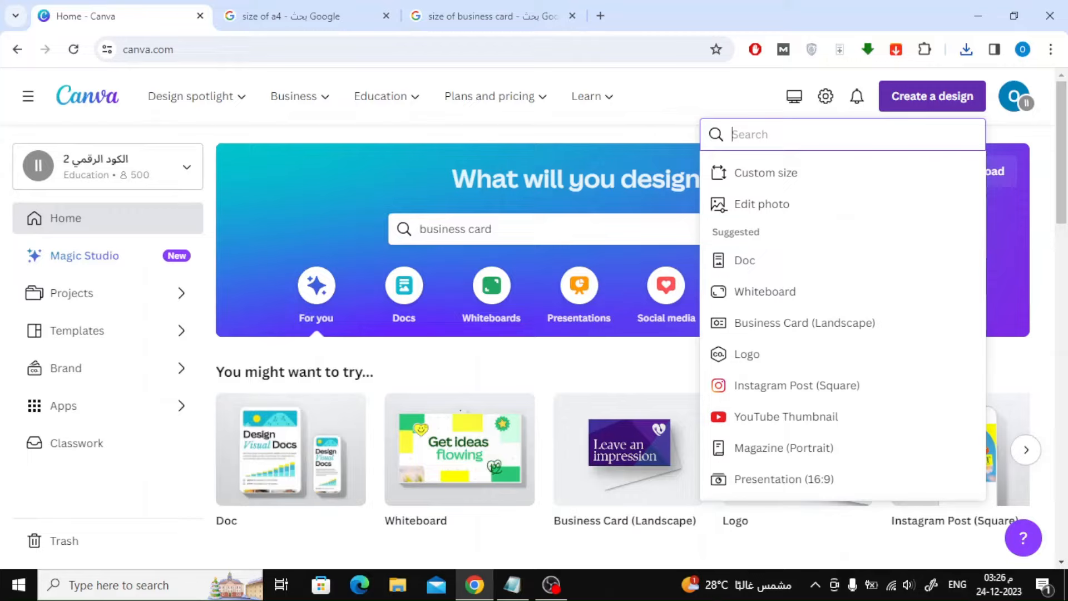
{"action": "left_click", "coordinate": [764, 172]}
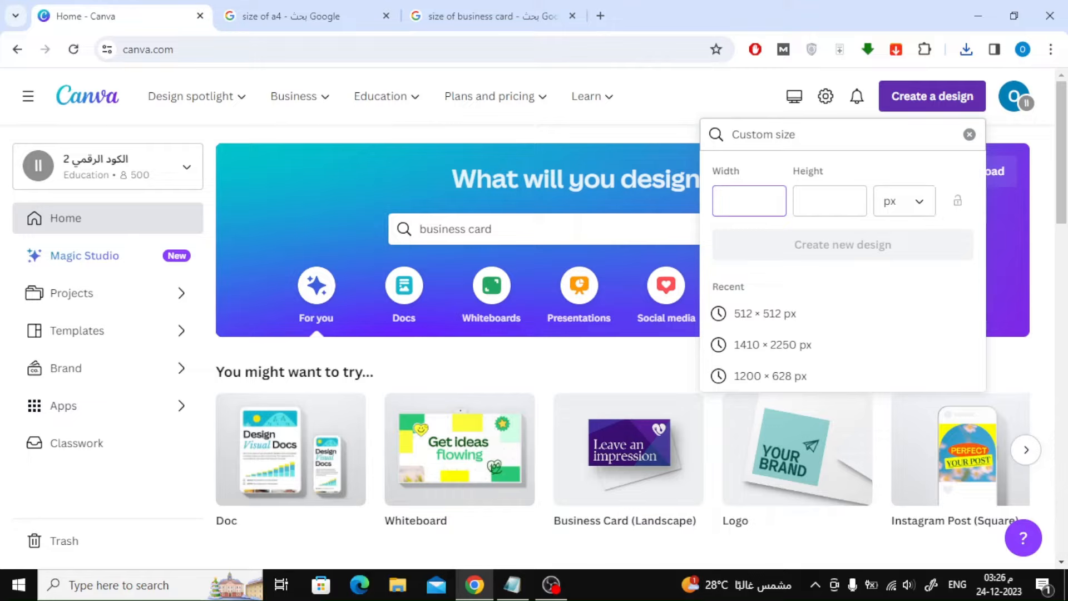
Create a blank custom design 11 in wide by 8.5 in high
{"action": "left_click", "coordinate": [904, 201]}
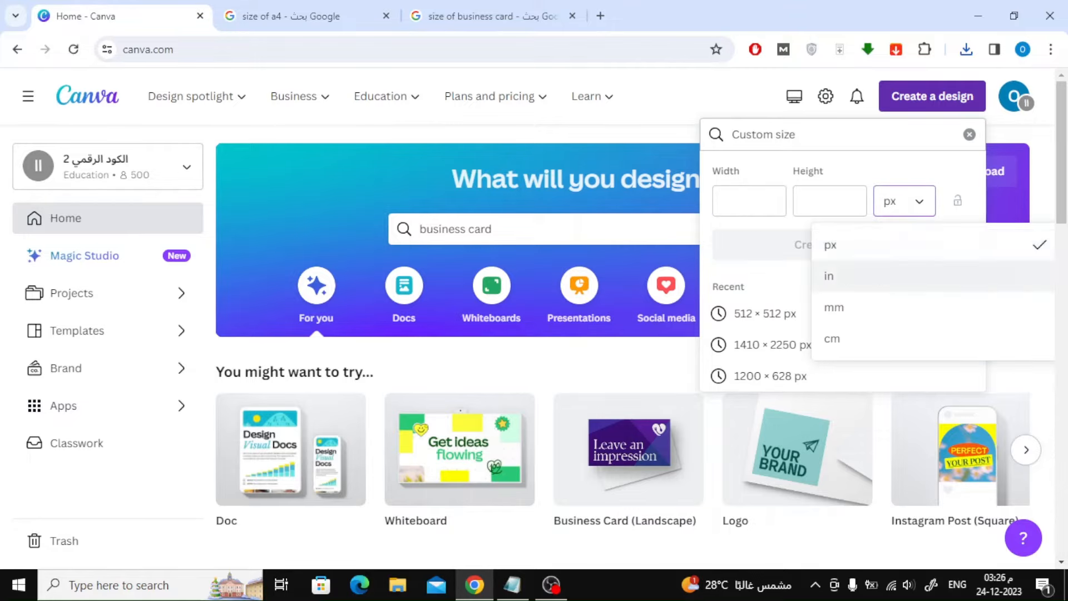
{"action": "left_click", "coordinate": [828, 276]}
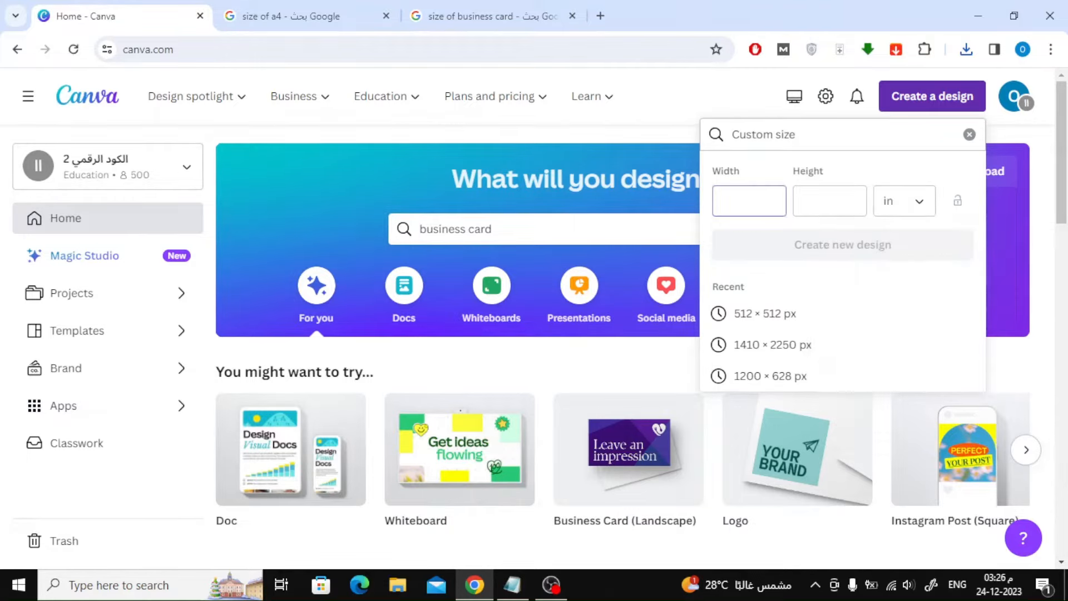
{"action": "left_click", "coordinate": [748, 200]}
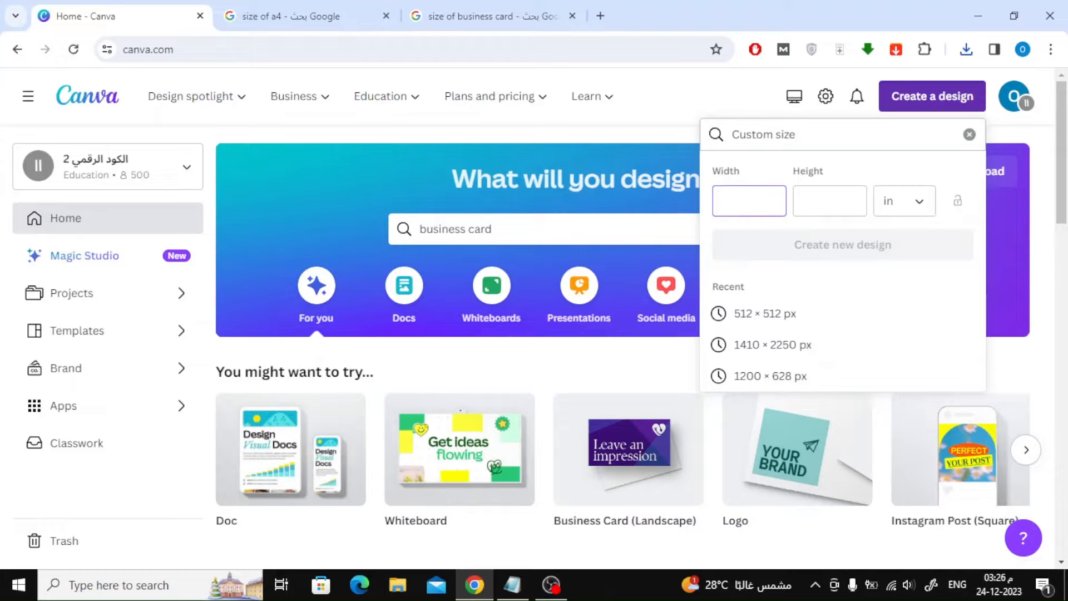
{"action": "left_click", "coordinate": [749, 201]}
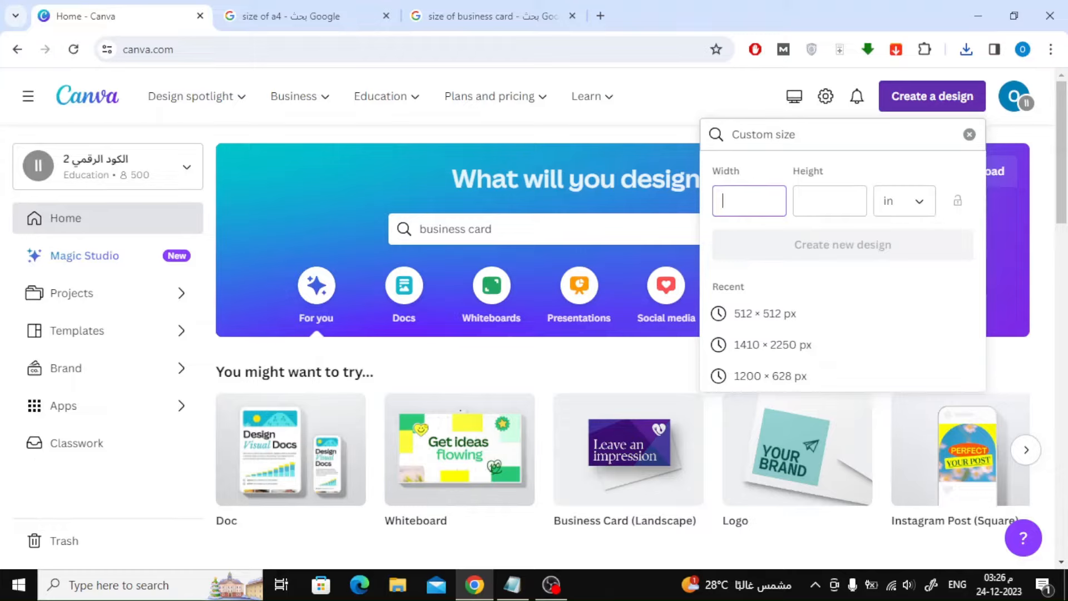
{"action": "type", "text": "11"}
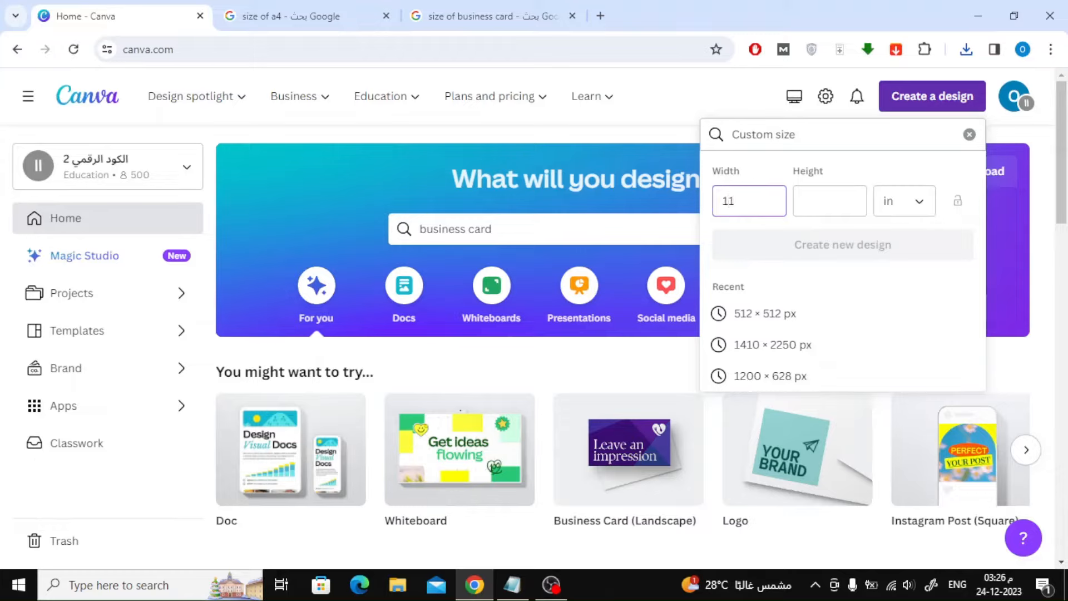
{"action": "left_click", "coordinate": [749, 201]}
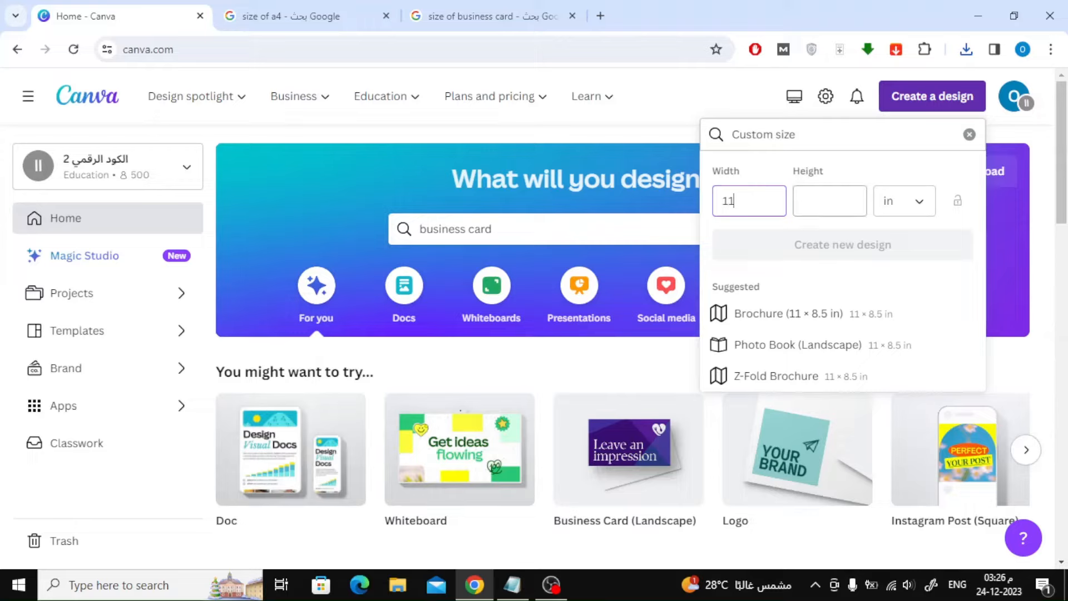
{"action": "left_click", "coordinate": [829, 200]}
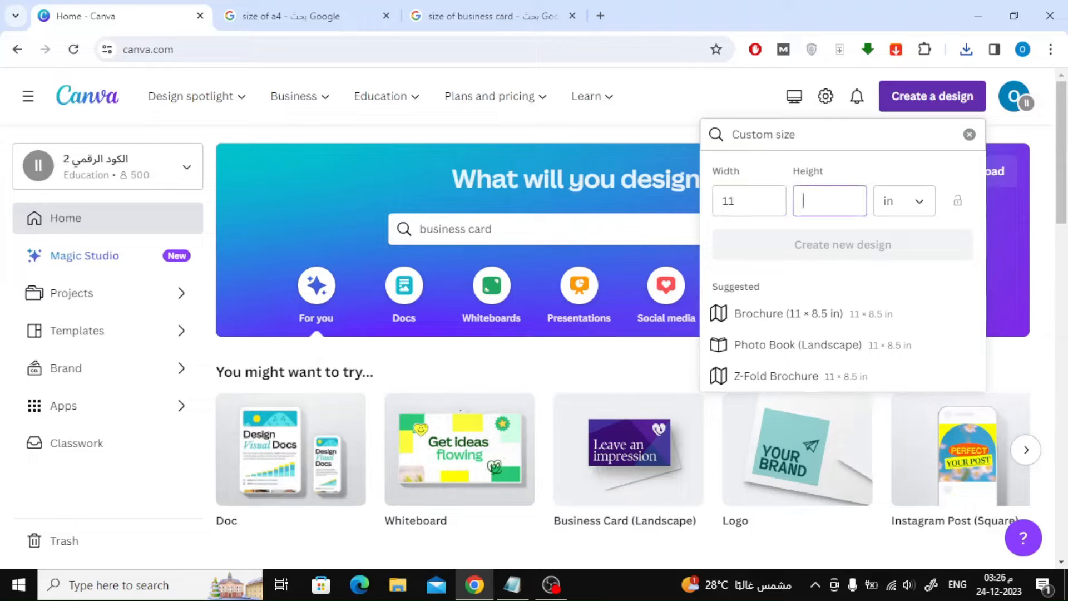
{"action": "type", "text": "8.5"}
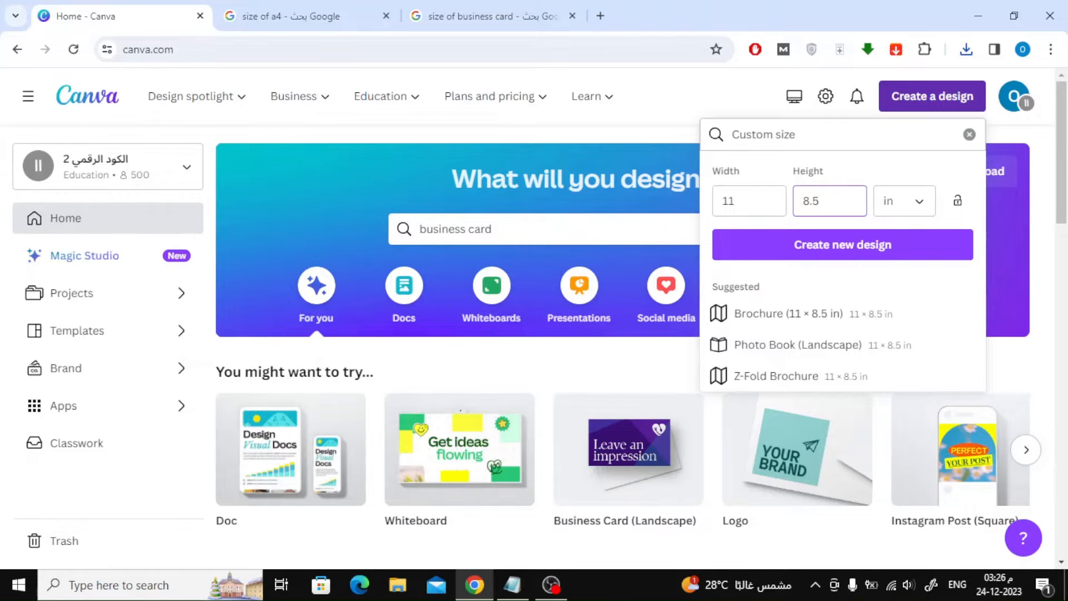
{"action": "left_click", "coordinate": [841, 245]}
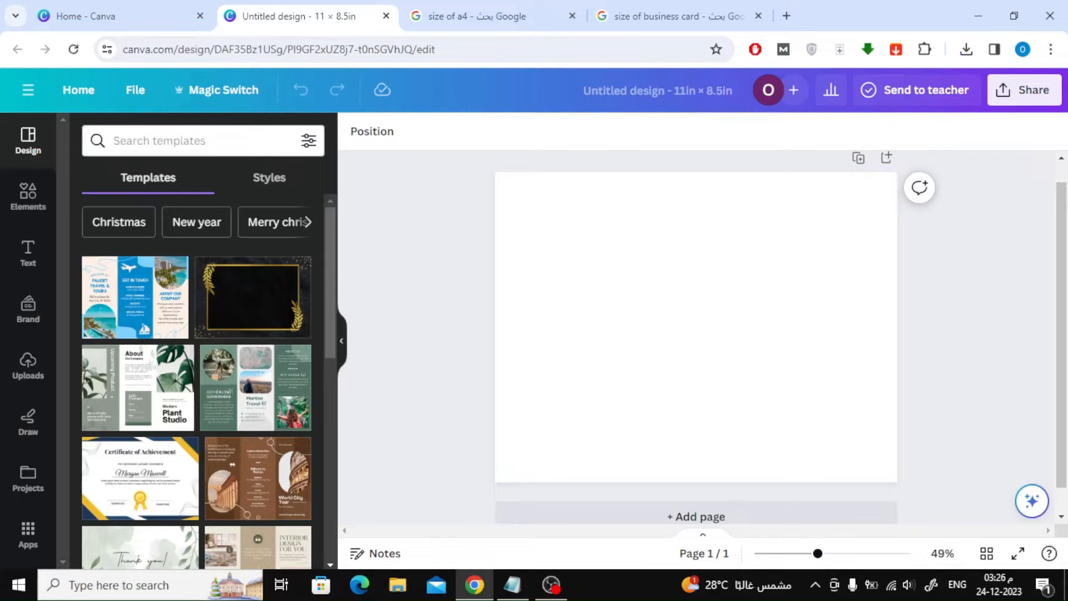
Upload the business card PNGs from Downloads and place the front card on the page
{"action": "left_click", "coordinate": [27, 363]}
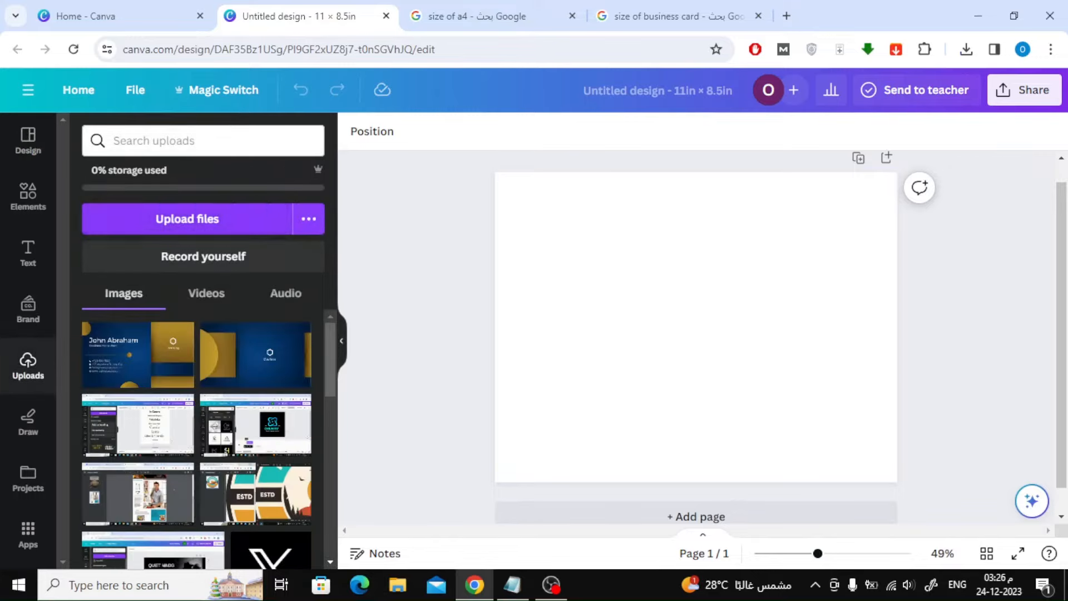
{"action": "left_click", "coordinate": [187, 218]}
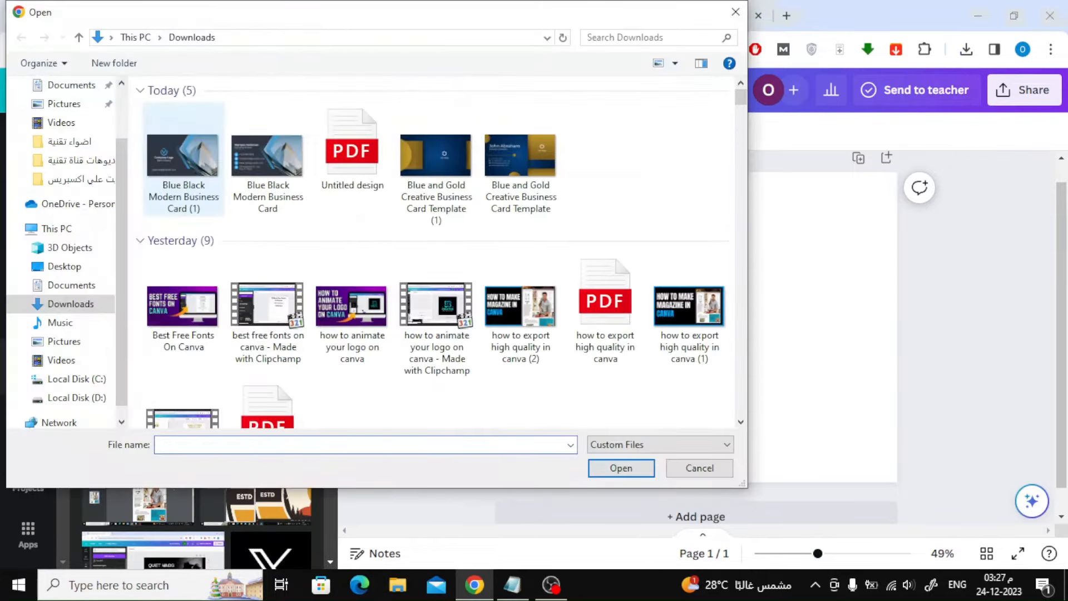
{"action": "left_click", "coordinate": [698, 468]}
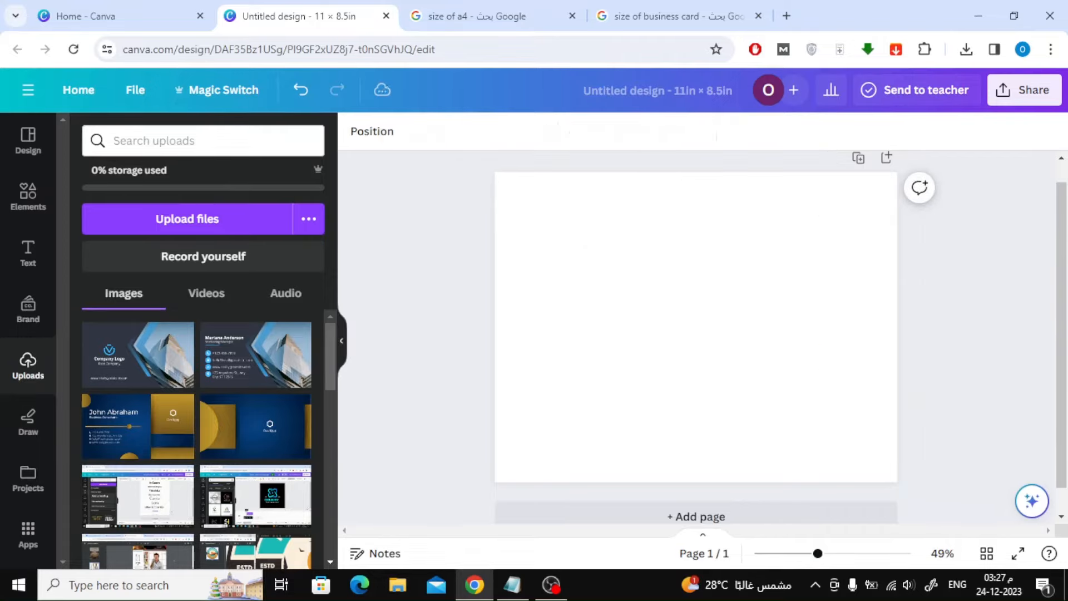
{"action": "left_click", "coordinate": [255, 354]}
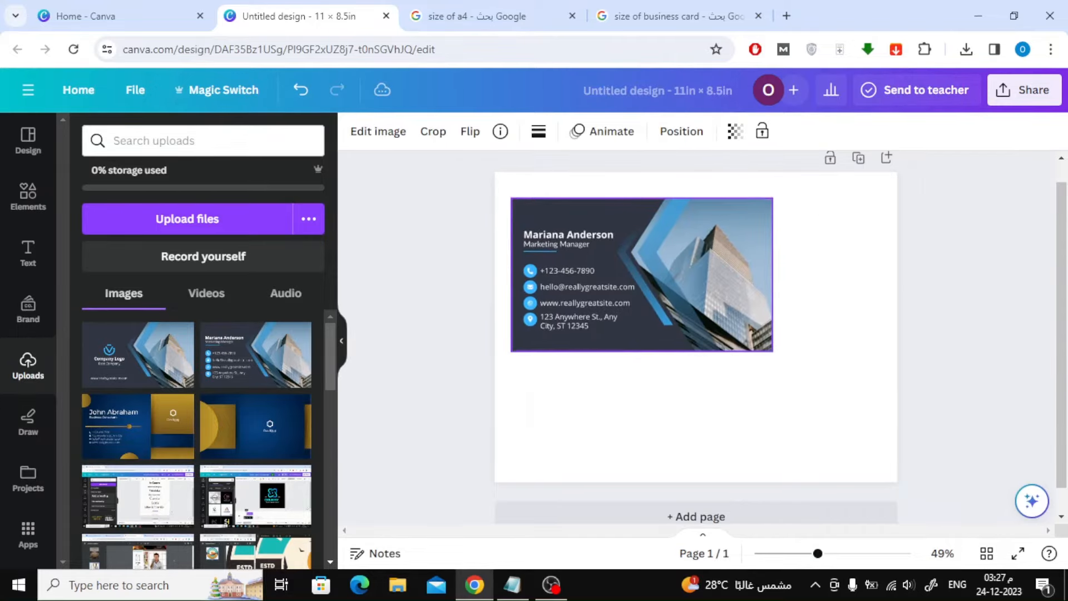
Shrink the front card to business-card size in the page's top-left corner
{"action": "left_click_drag", "start_coordinate": [770, 349], "coordinate": [655, 282]}
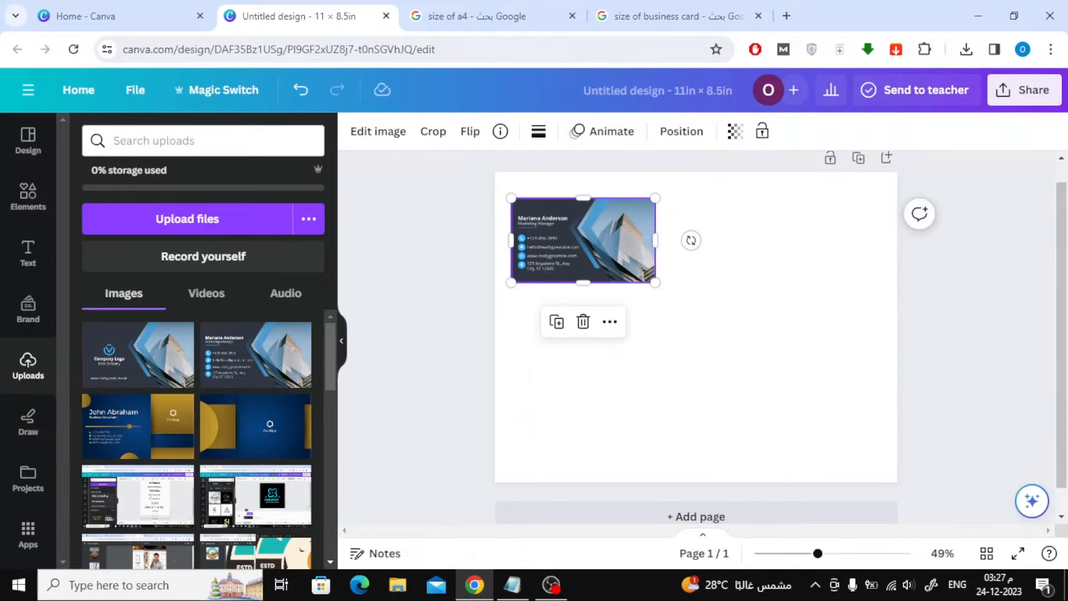
{"action": "left_click", "coordinate": [674, 16]}
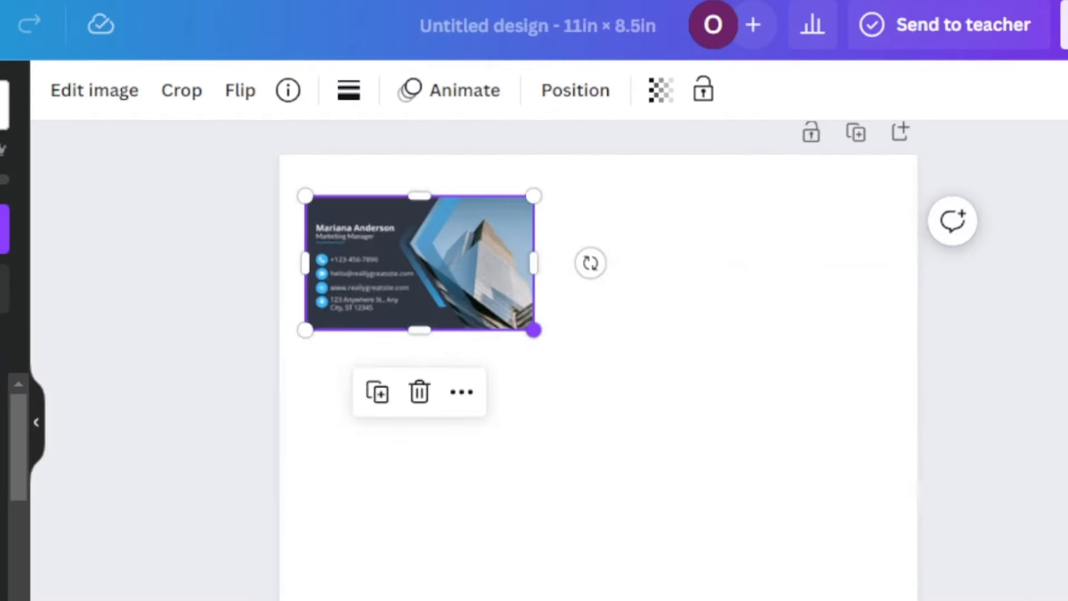
{"action": "left_click_drag", "start_coordinate": [533, 330], "coordinate": [508, 316]}
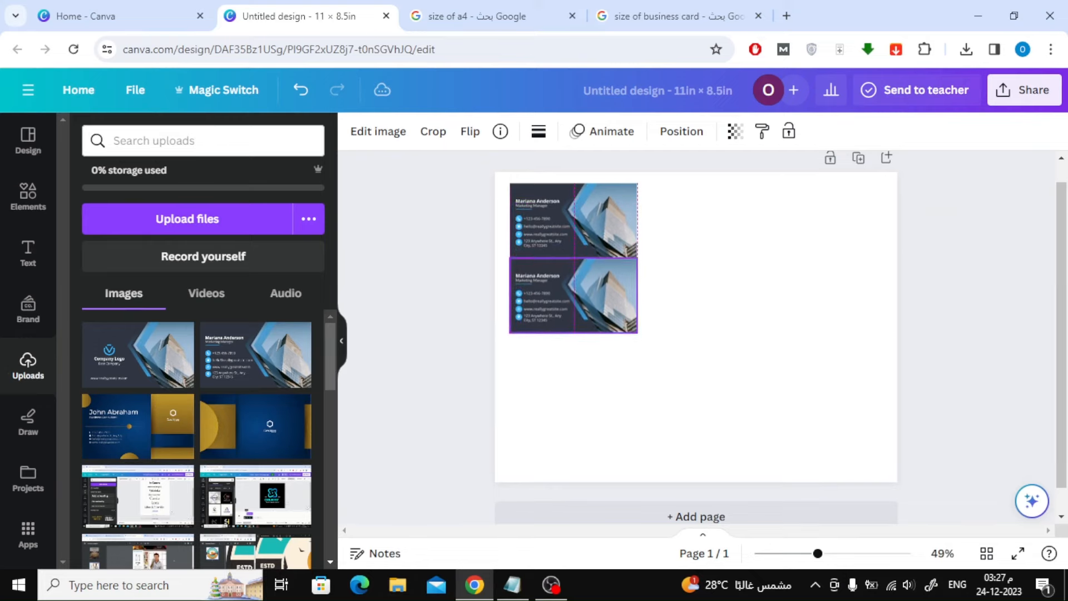
Duplicate the front cards into a grid three across and four down
{"action": "right_click", "coordinate": [572, 294]}
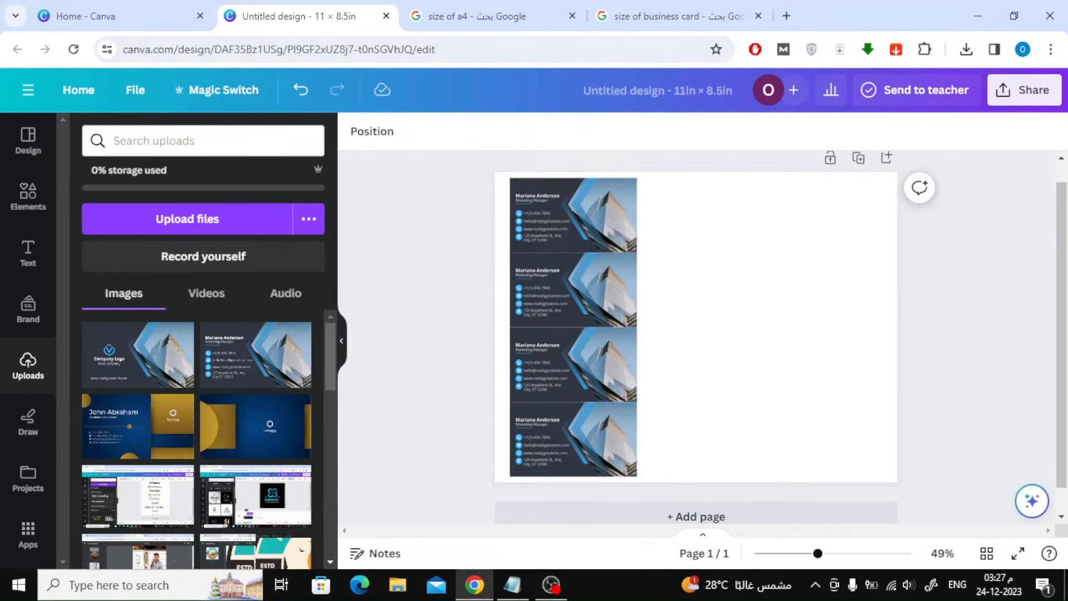
{"action": "left_click_drag", "start_coordinate": [816, 553], "coordinate": [838, 553]}
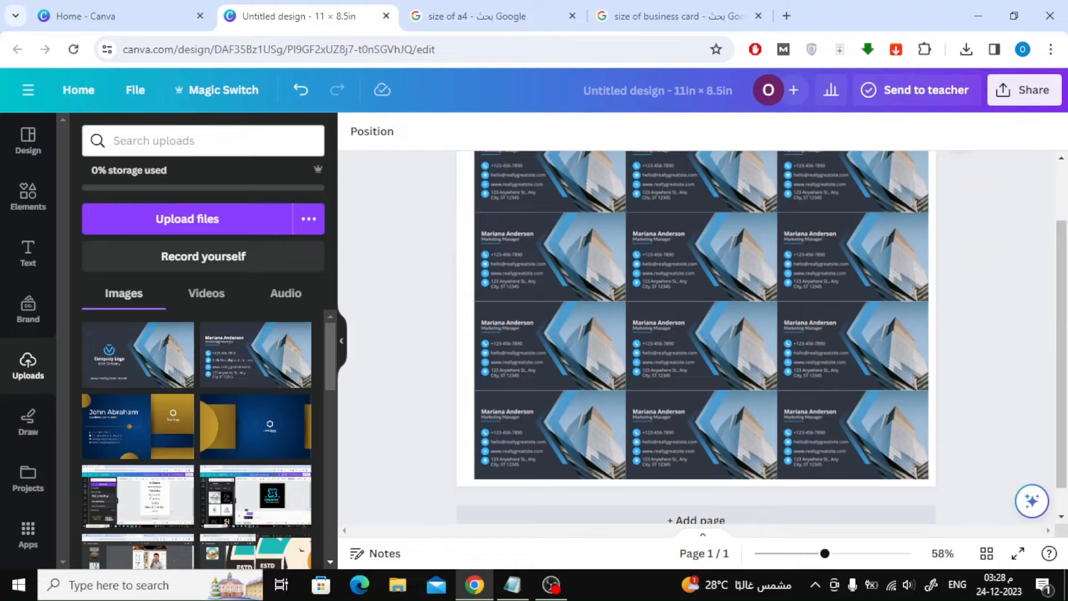
{"action": "scroll", "scroll_direction": "down", "scroll_amount": 3}
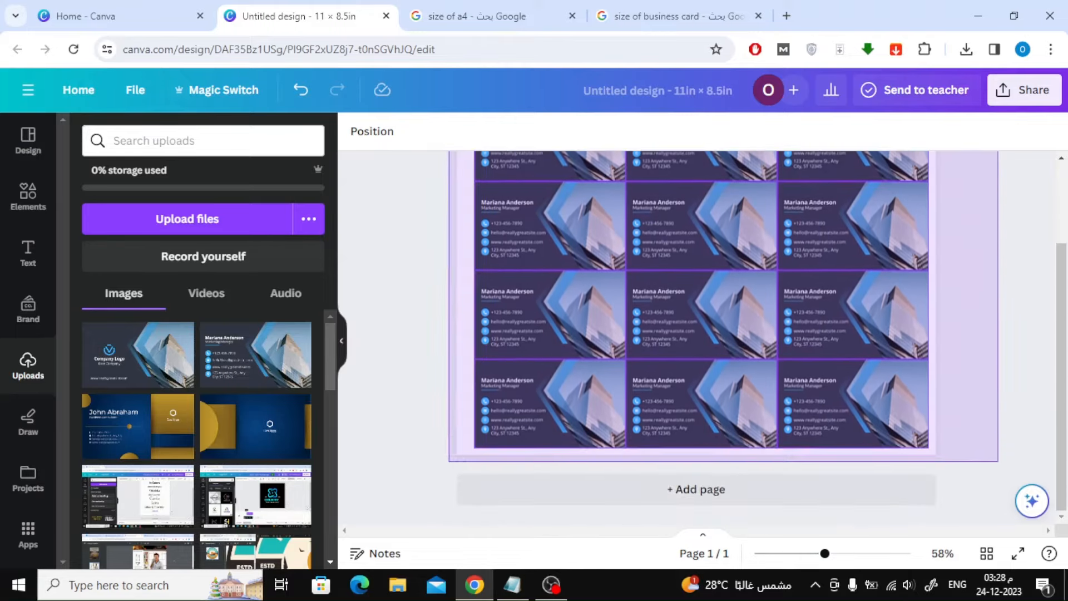
Add a second page to the design
{"action": "left_click", "coordinate": [695, 306]}
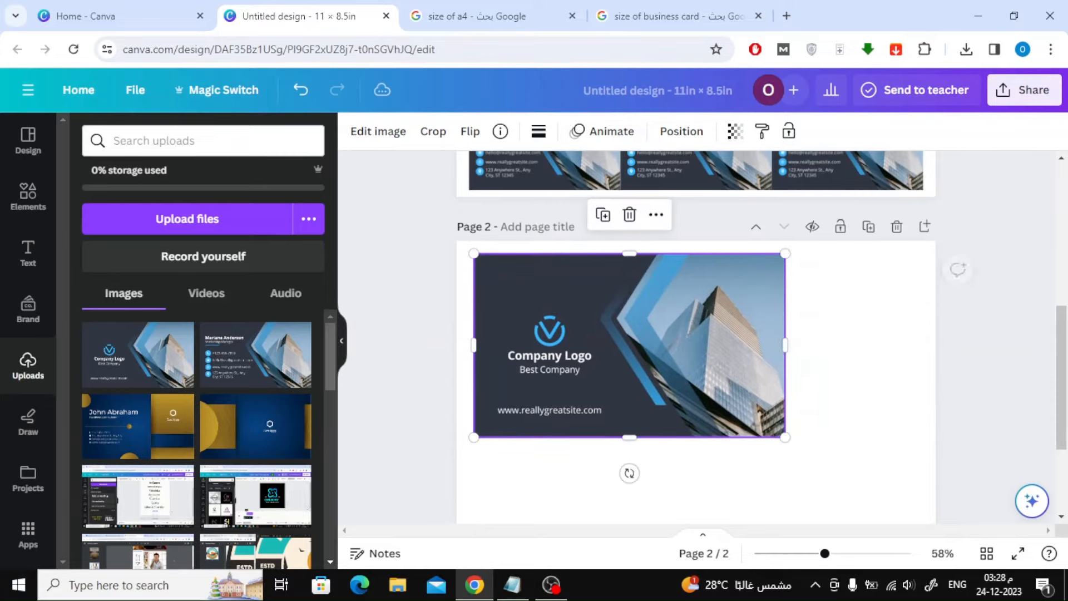
Resize the Company Logo back card to 3.5 × 2 and duplicate it
{"action": "left_click_drag", "start_coordinate": [785, 436], "coordinate": [657, 363]}
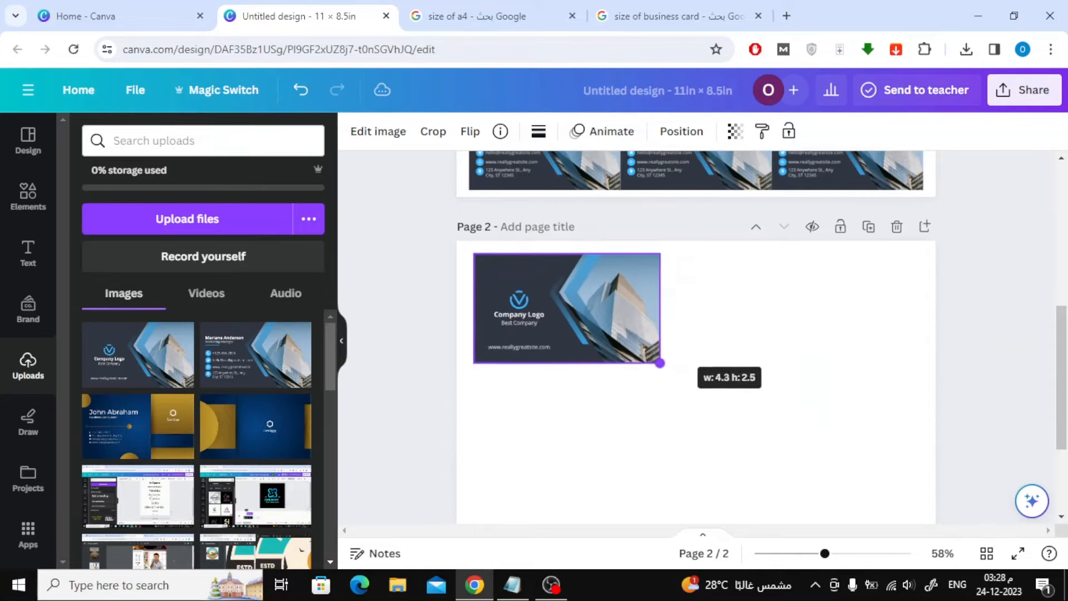
{"action": "left_click_drag", "start_coordinate": [657, 362], "coordinate": [630, 346]}
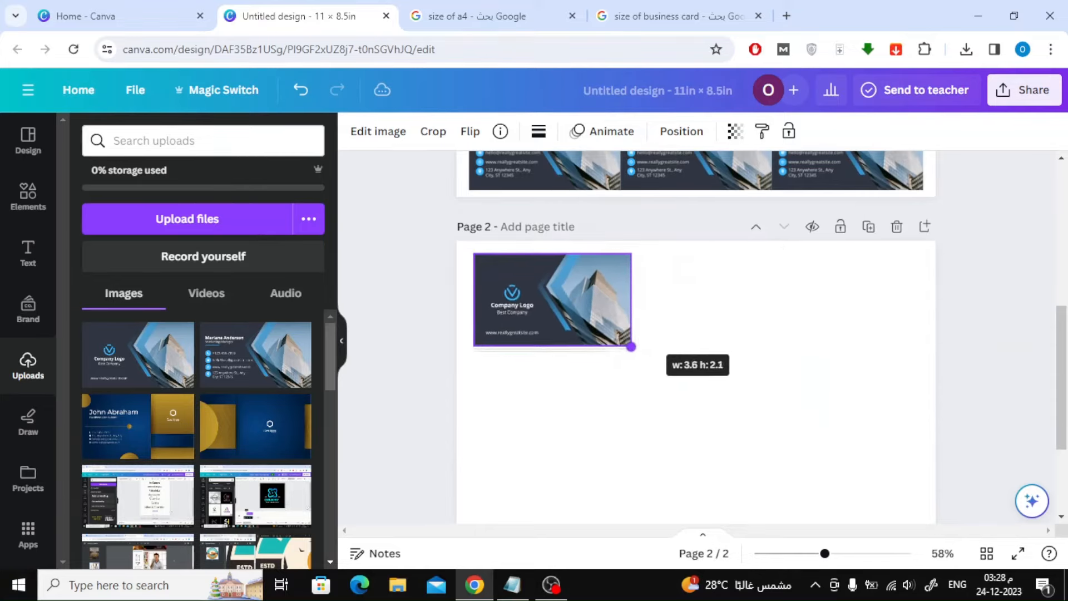
{"action": "left_click_drag", "start_coordinate": [629, 346], "coordinate": [628, 345]}
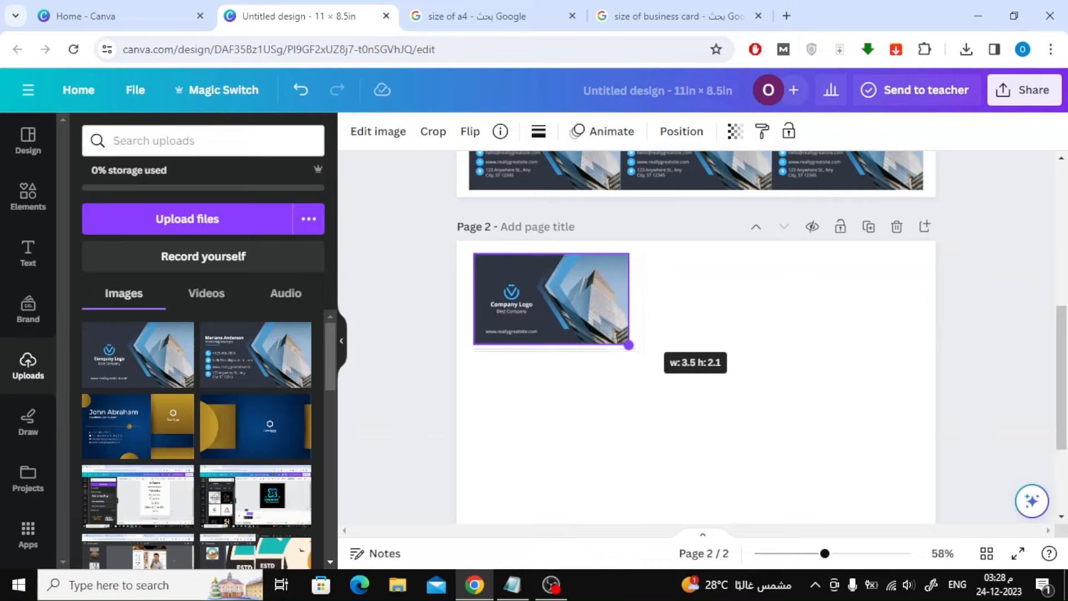
{"action": "left_click_drag", "start_coordinate": [628, 345], "coordinate": [622, 342]}
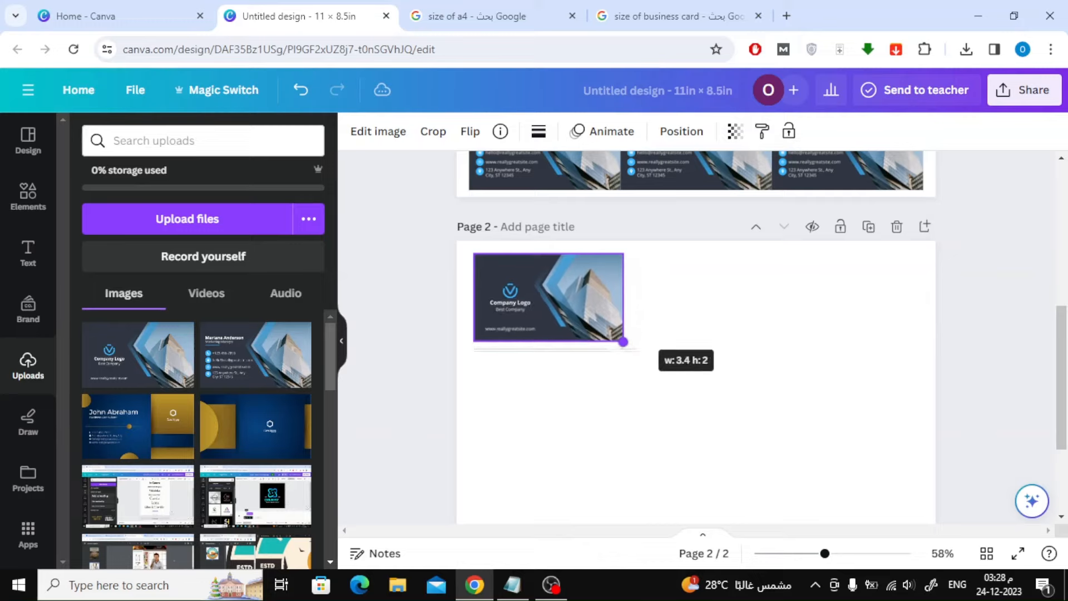
{"action": "left_click_drag", "start_coordinate": [620, 340], "coordinate": [625, 342]}
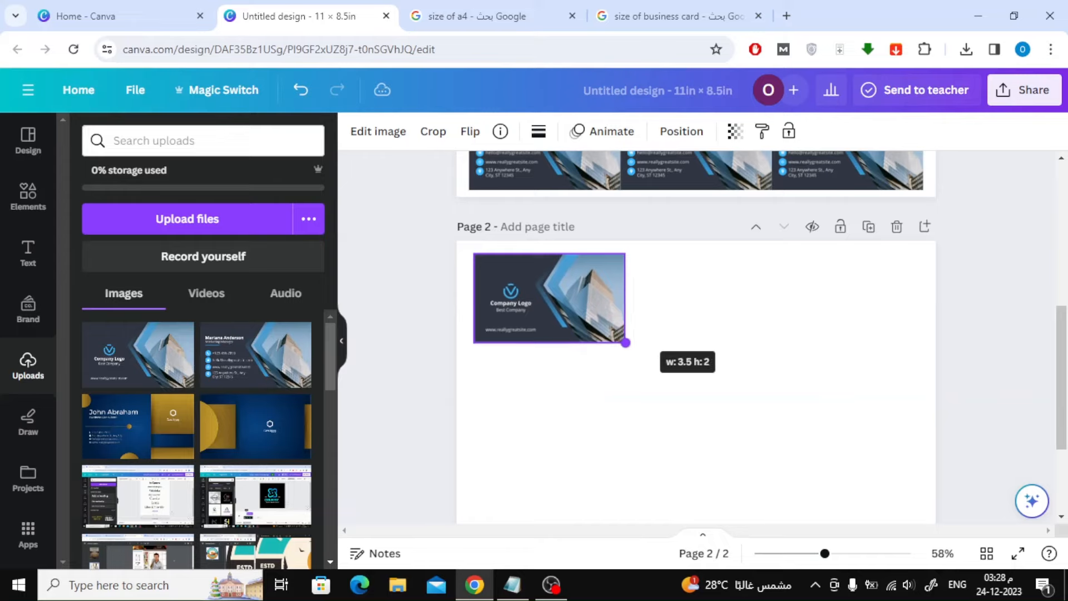
{"action": "right_click", "coordinate": [548, 298]}
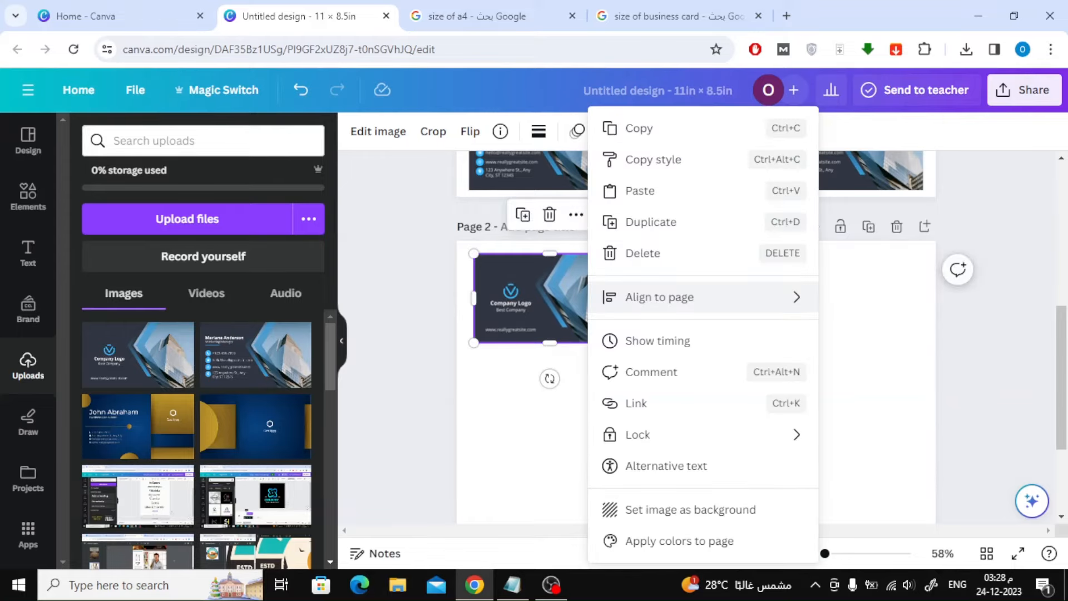
{"action": "left_click", "coordinate": [650, 221]}
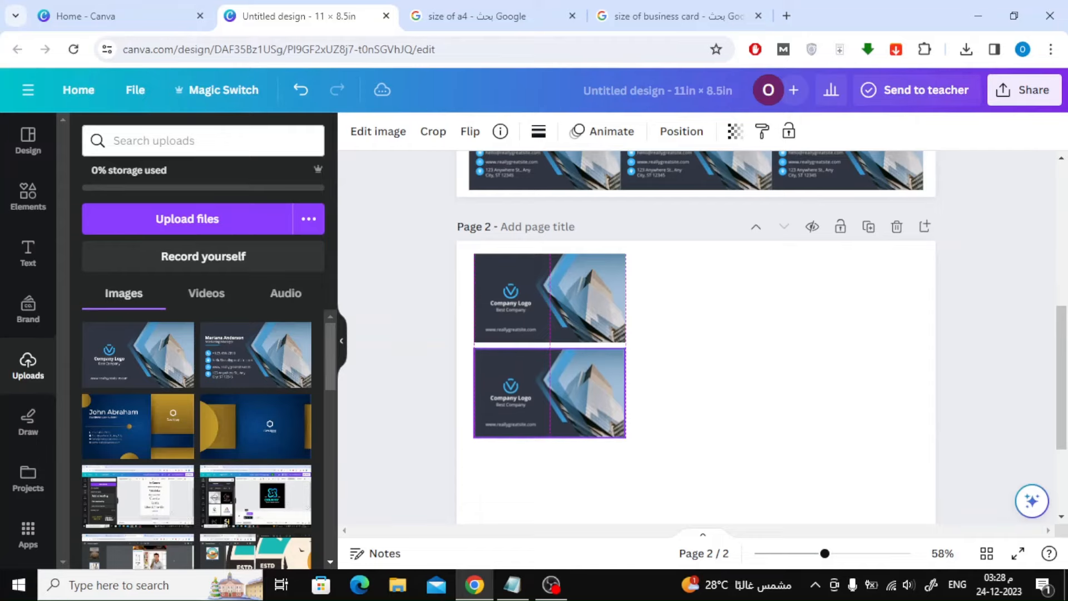
Arrange the stacked back cards into a grid on Page 2 and bring up the download settings
{"action": "right_click", "coordinate": [548, 392]}
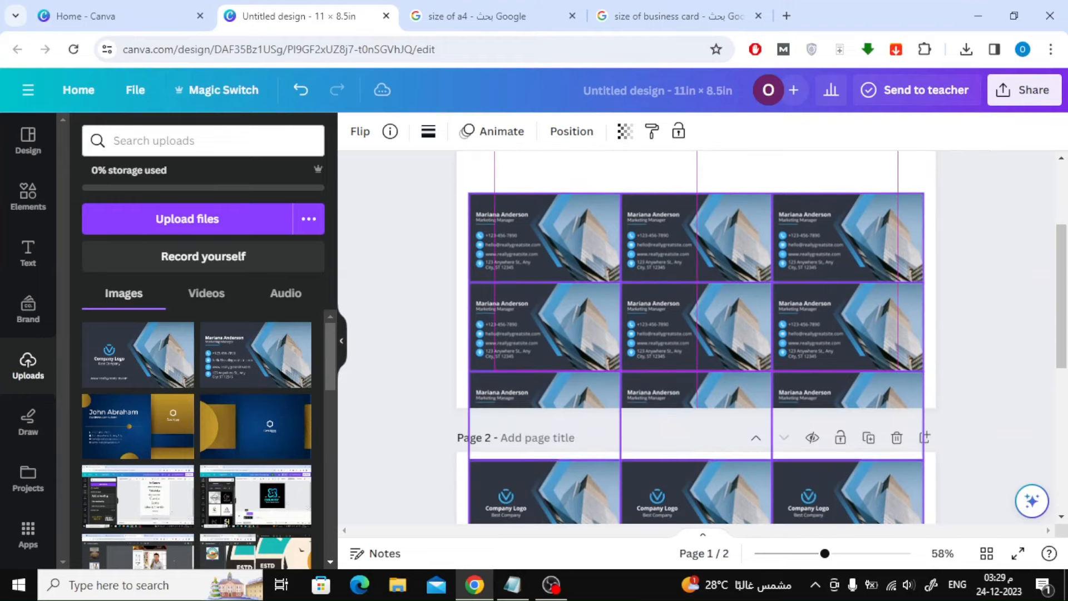
{"action": "scroll", "scroll_direction": "down", "scroll_amount": 3}
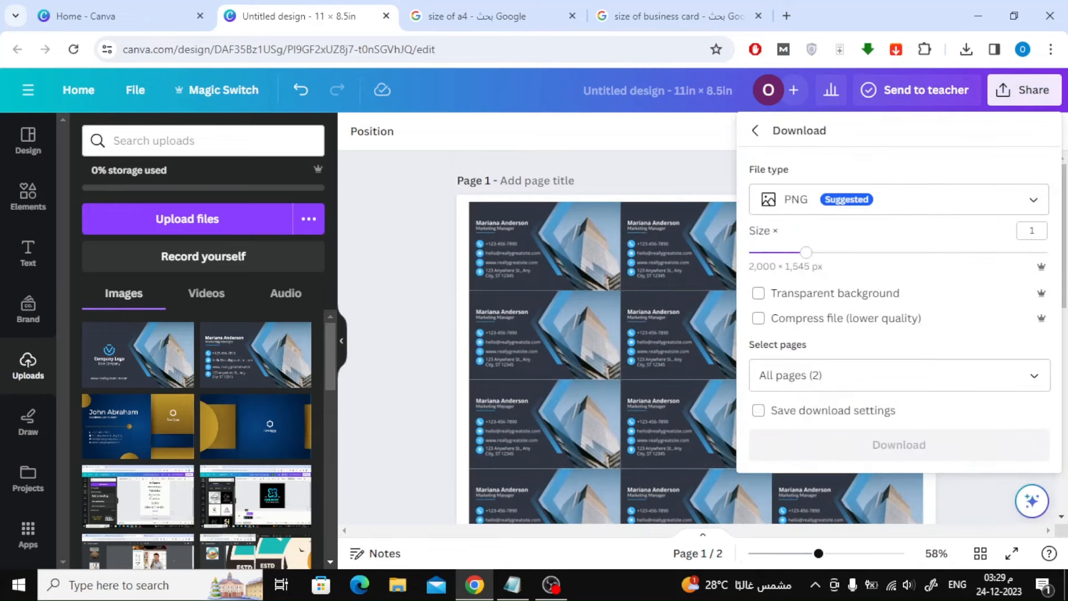
Switch the file type to PDF Print with crop marks and bleed and CMYK colour, then download
{"action": "left_click", "coordinate": [897, 199]}
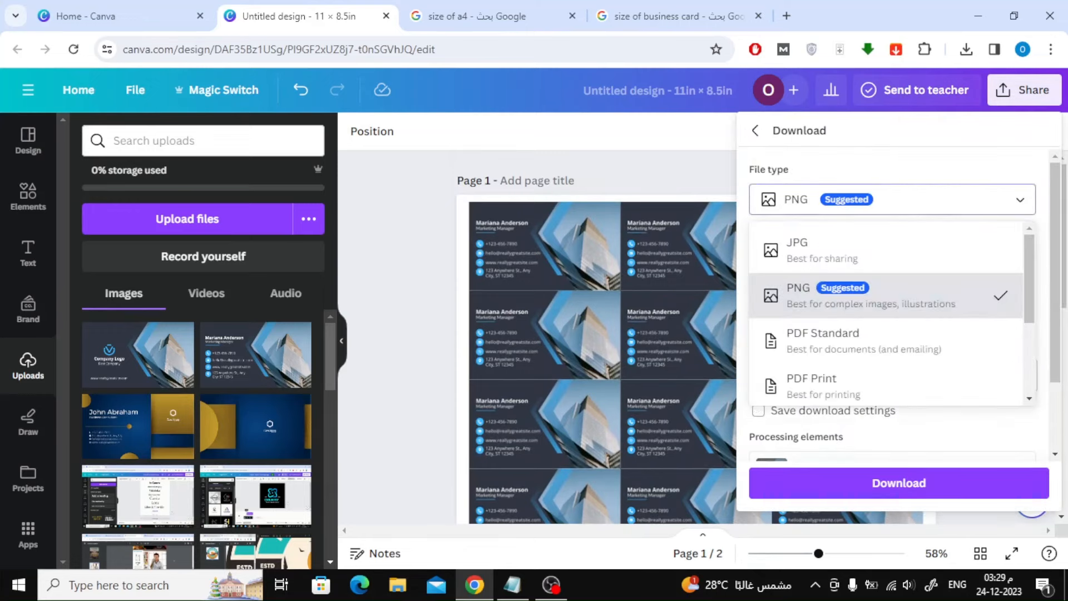
{"action": "scroll", "scroll_direction": "down", "scroll_amount": 3}
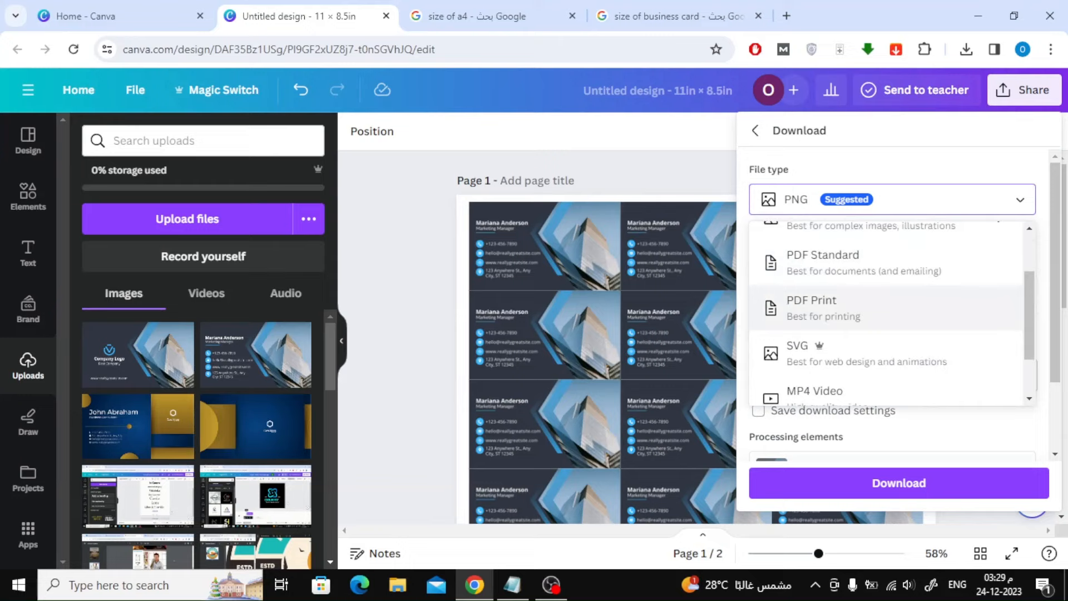
{"action": "left_click", "coordinate": [810, 307]}
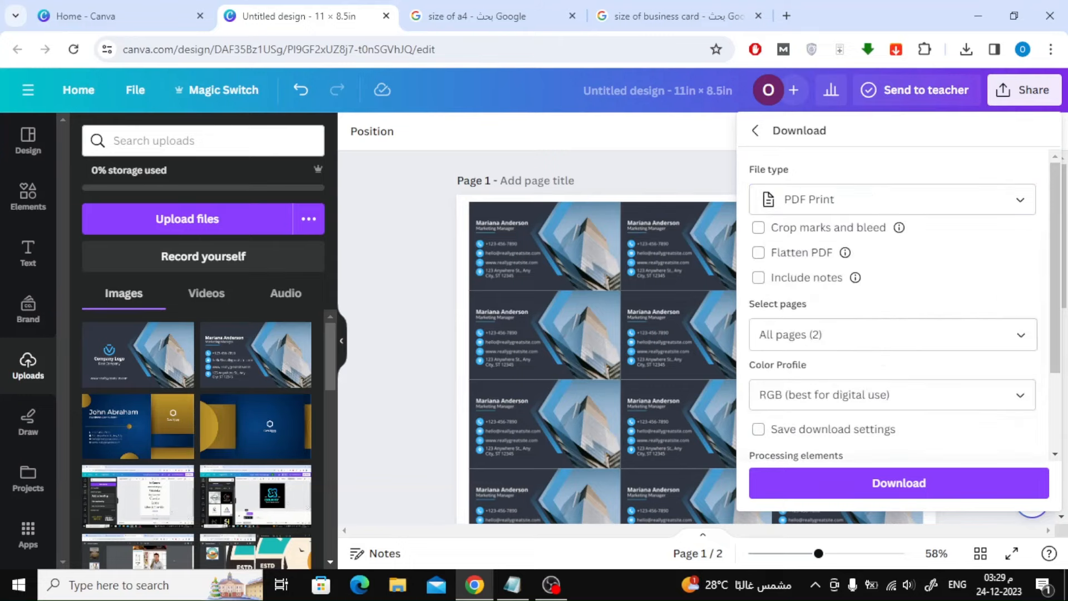
{"action": "left_click", "coordinate": [758, 227]}
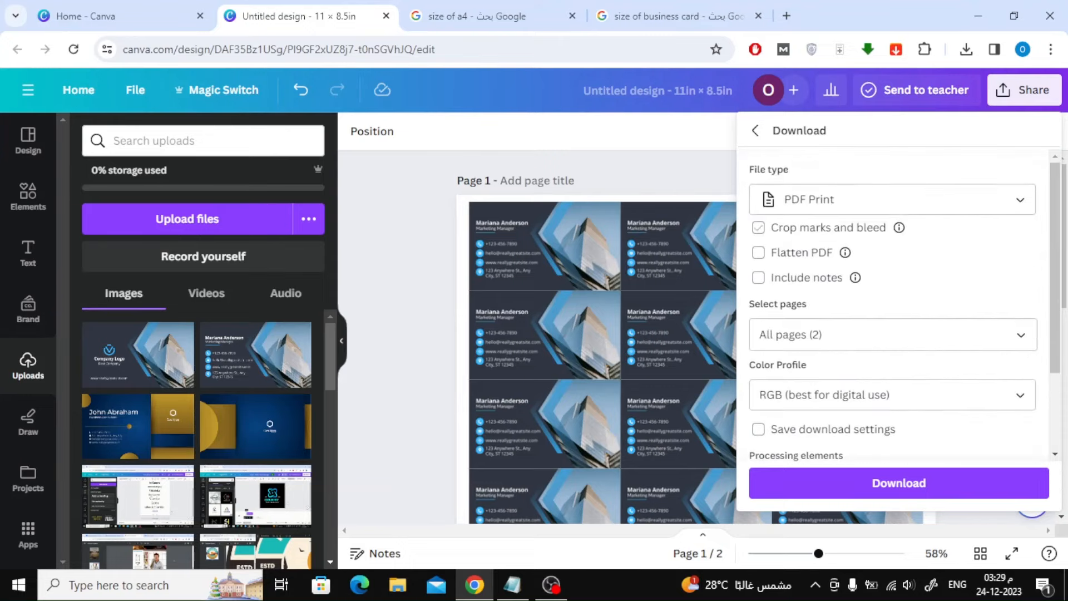
{"action": "left_click", "coordinate": [757, 227]}
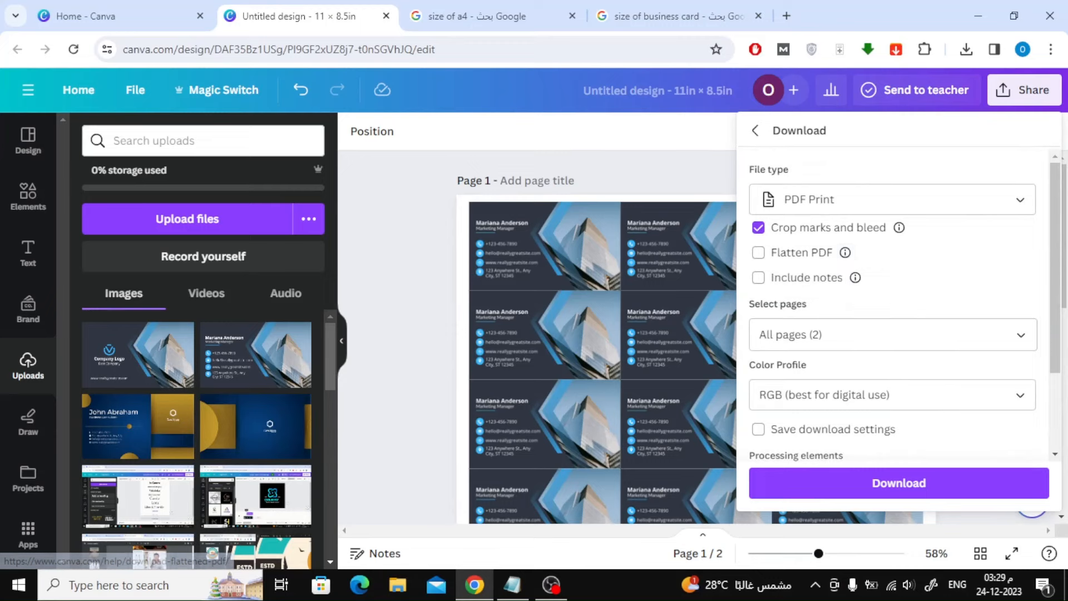
{"action": "left_click", "coordinate": [891, 316]}
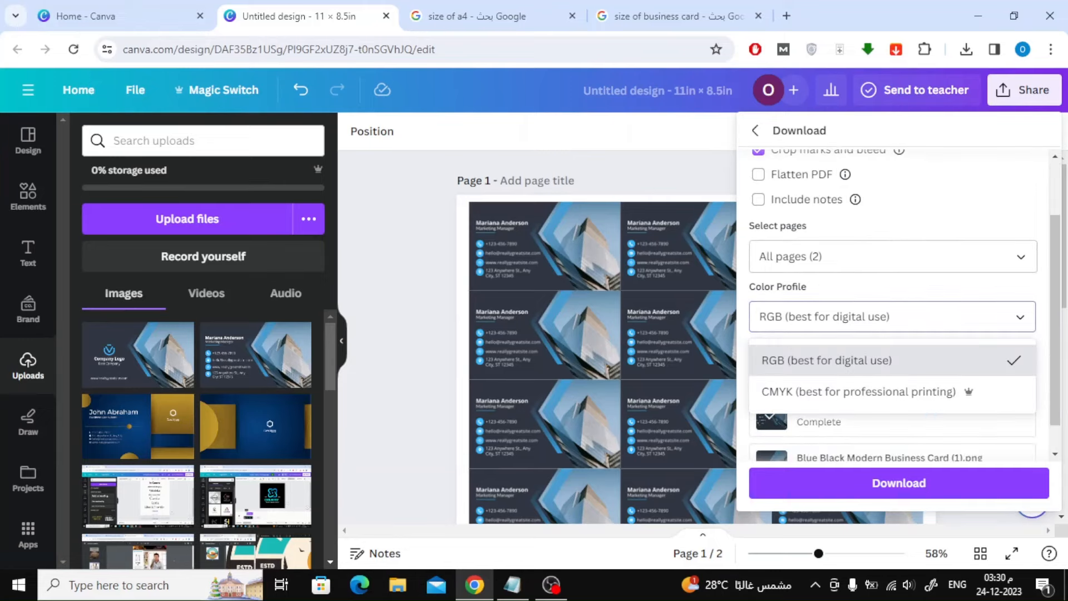
{"action": "left_click", "coordinate": [859, 391]}
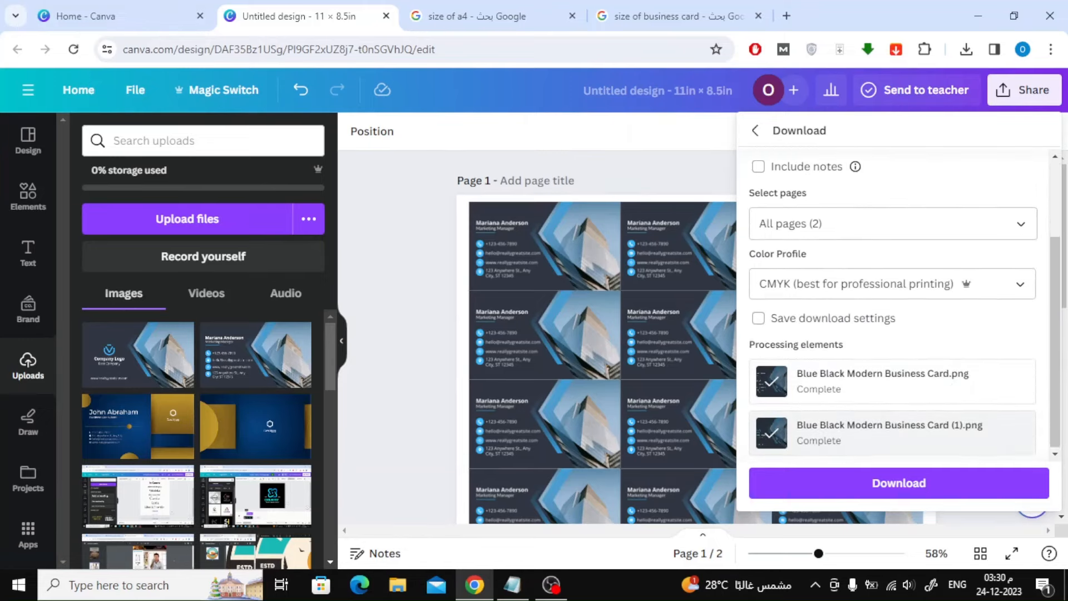
{"action": "left_click", "coordinate": [897, 483]}
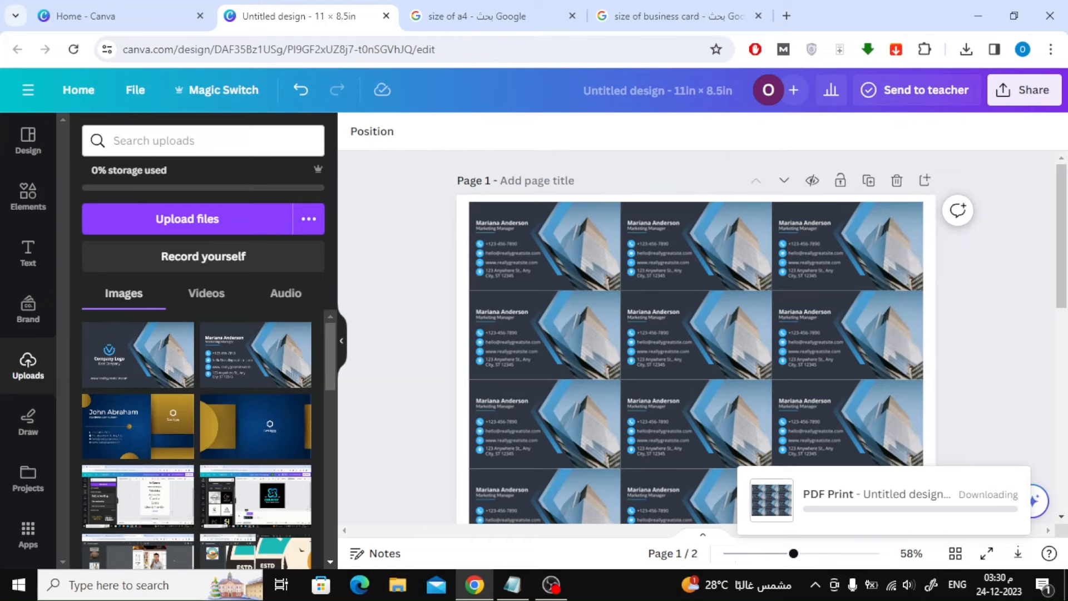
Verify Chrome's downloads list shows Untitled design (1).pdf as completed
{"action": "left_click", "coordinate": [1024, 89]}
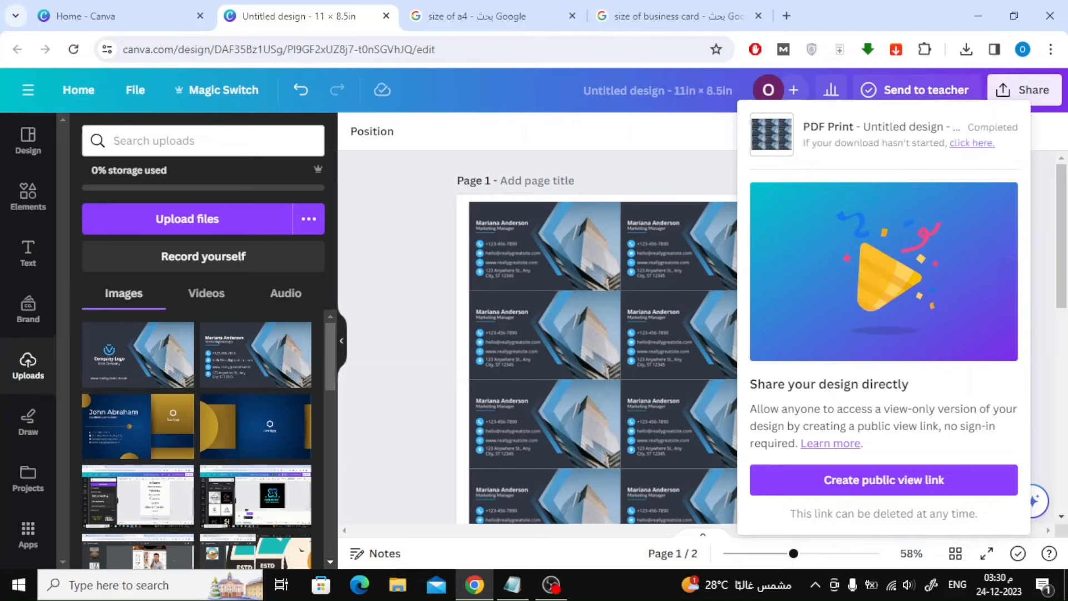
{"action": "left_click", "coordinate": [965, 49]}
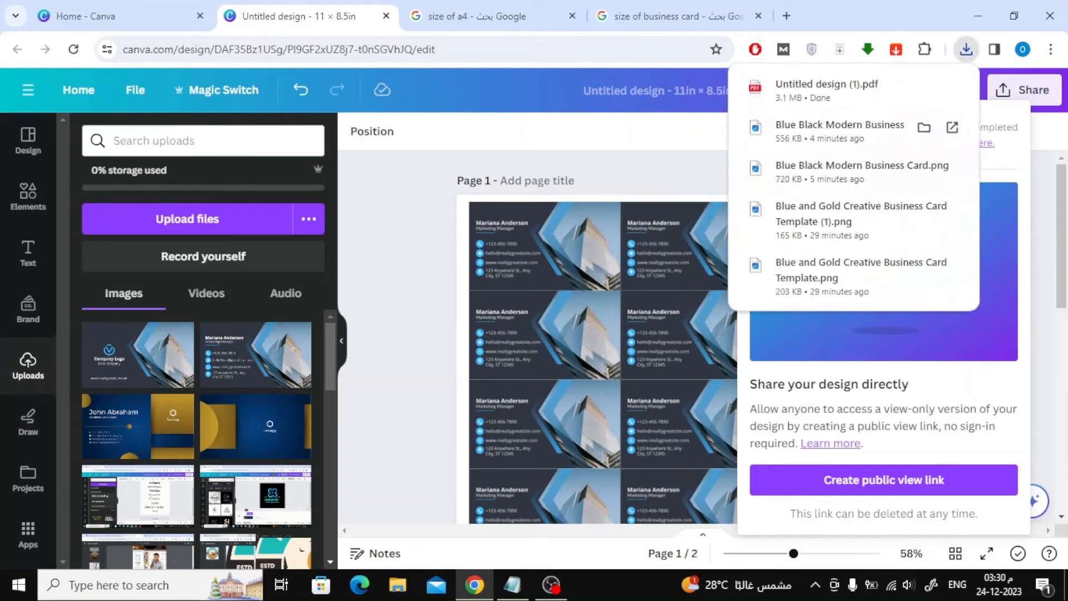